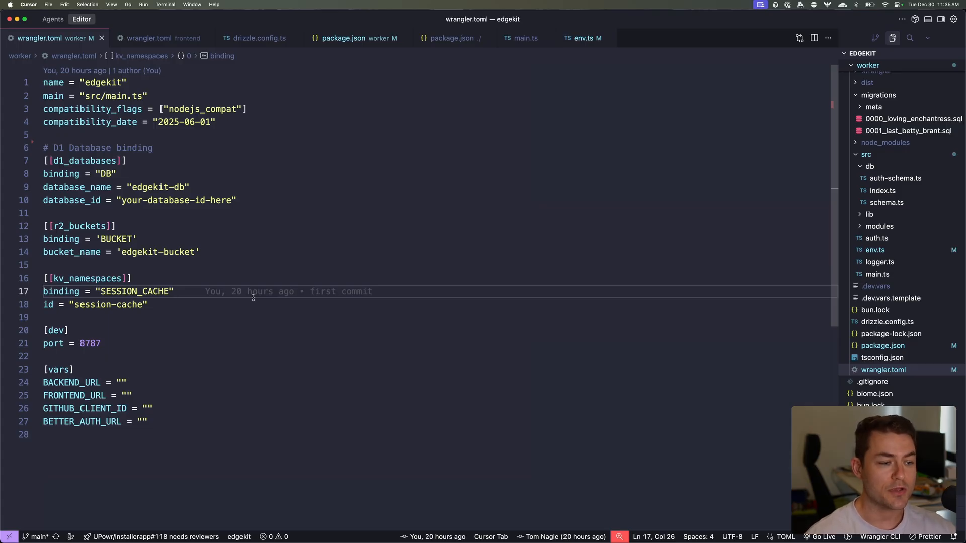
pyautogui.moveTo(278, 284)
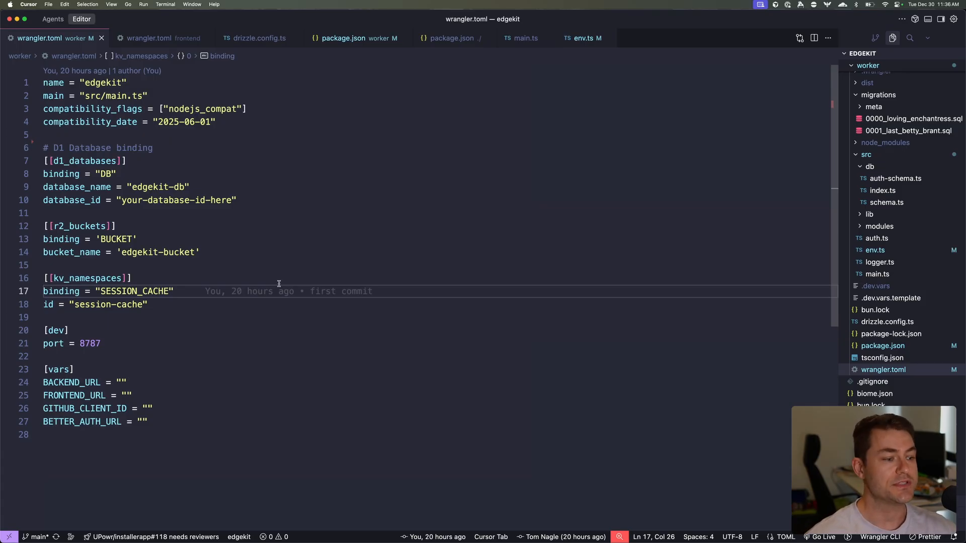
# Step: Inspect the d1_databases section and database_name key in wrangler.toml, then open src/env.ts
pyautogui.click(149, 435)
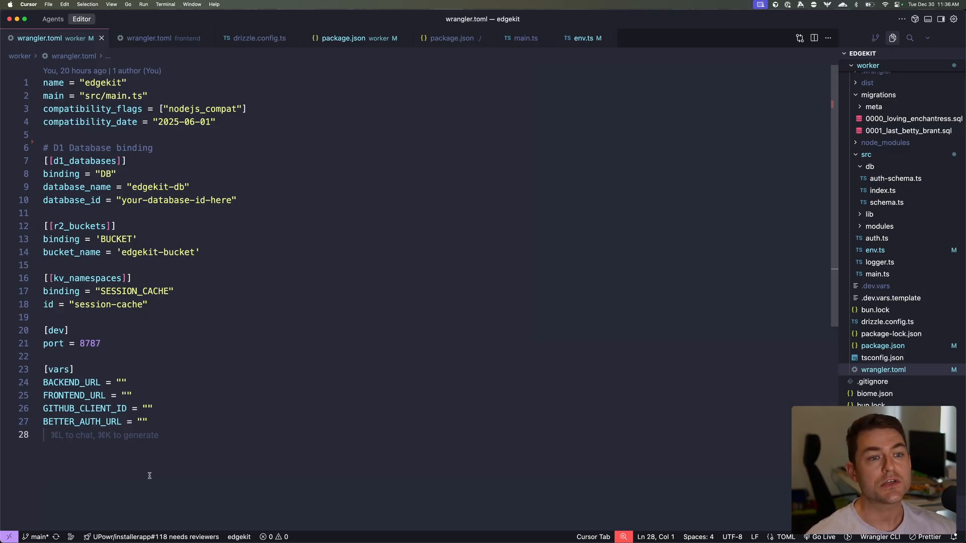
pyautogui.moveTo(203, 230)
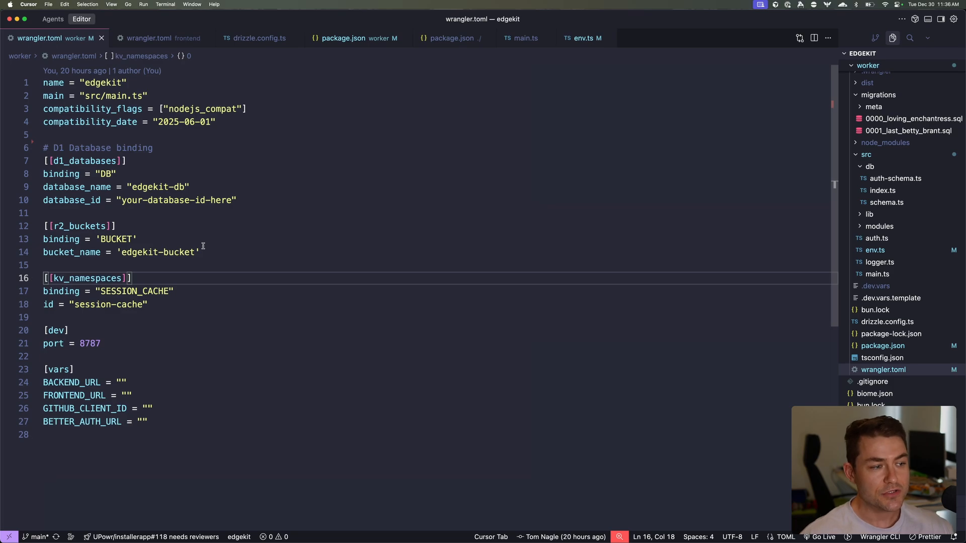
pyautogui.moveTo(171, 152)
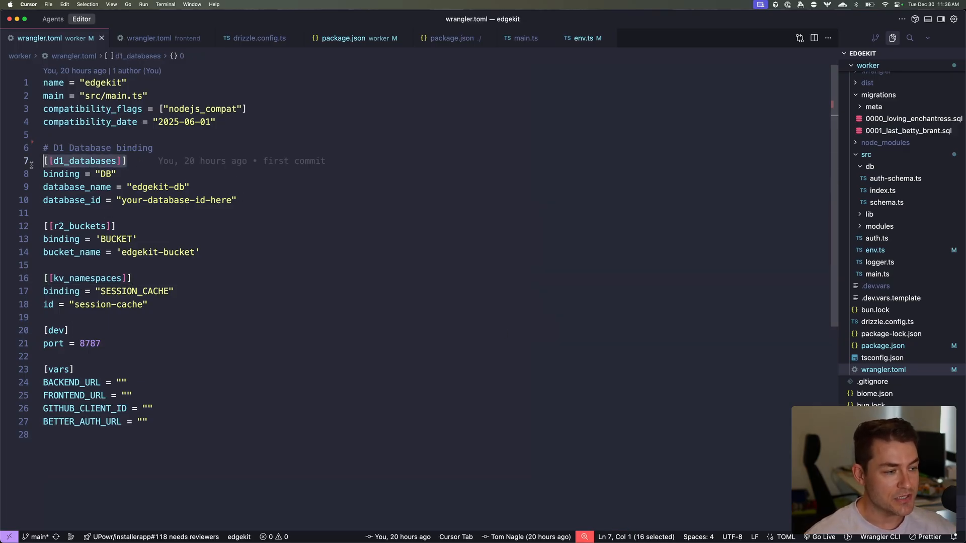
pyautogui.doubleClick(90, 148)
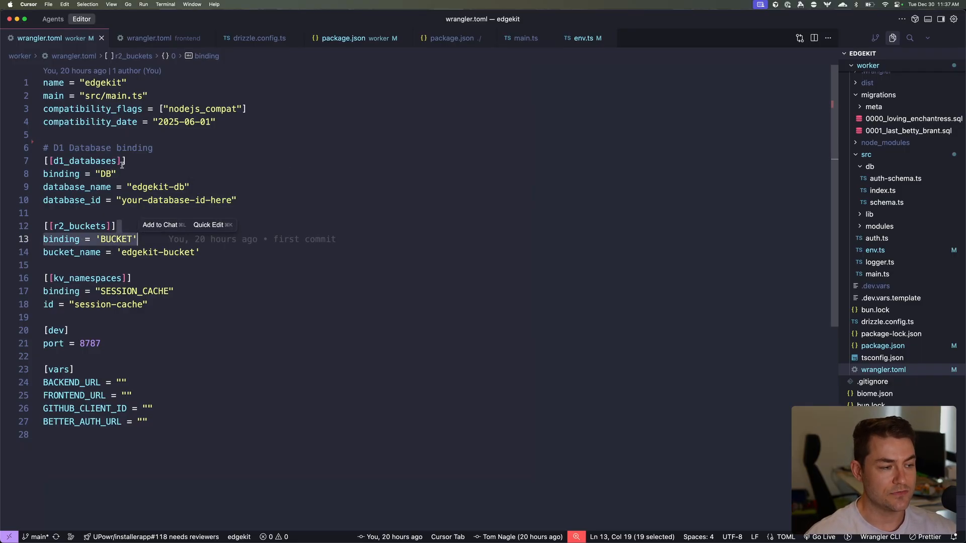
pyautogui.click(185, 122)
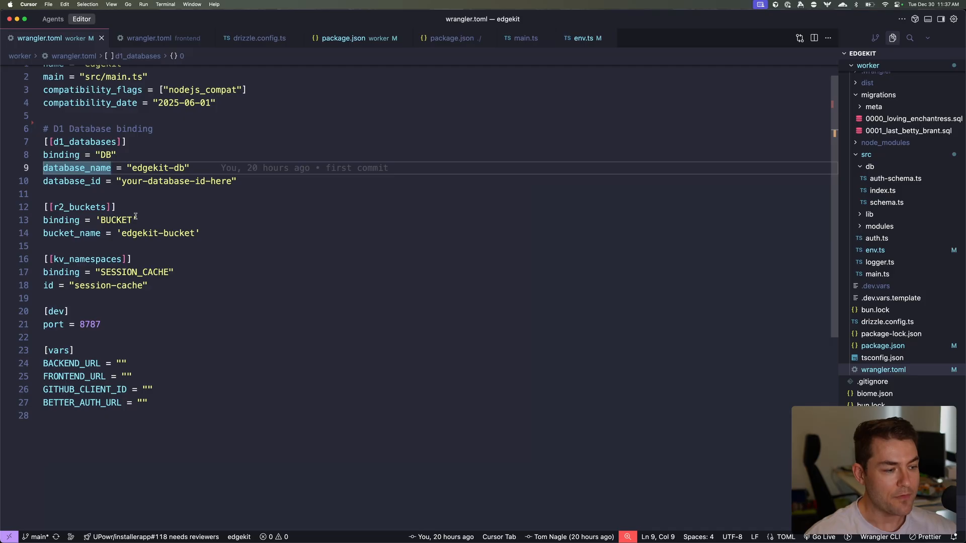
pyautogui.doubleClick(86, 259)
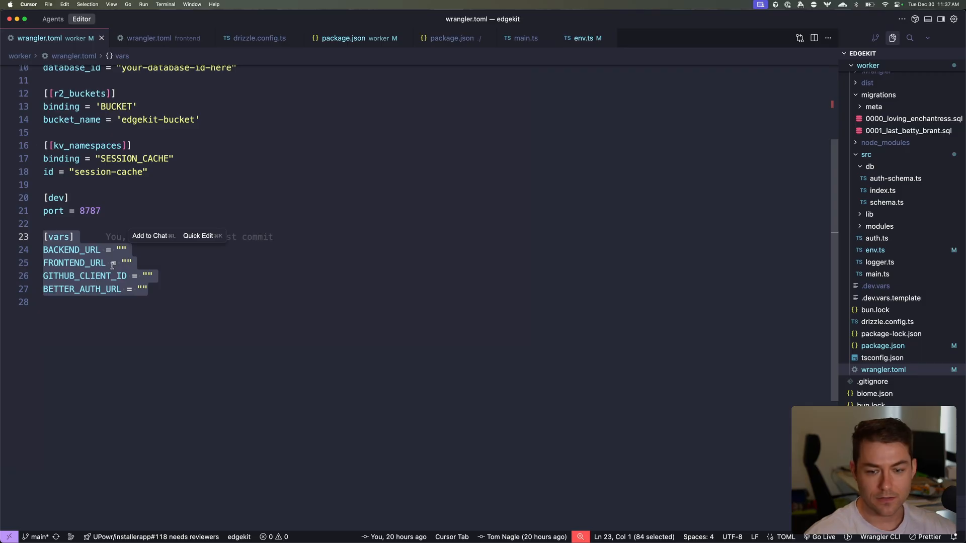
pyautogui.moveTo(153, 271)
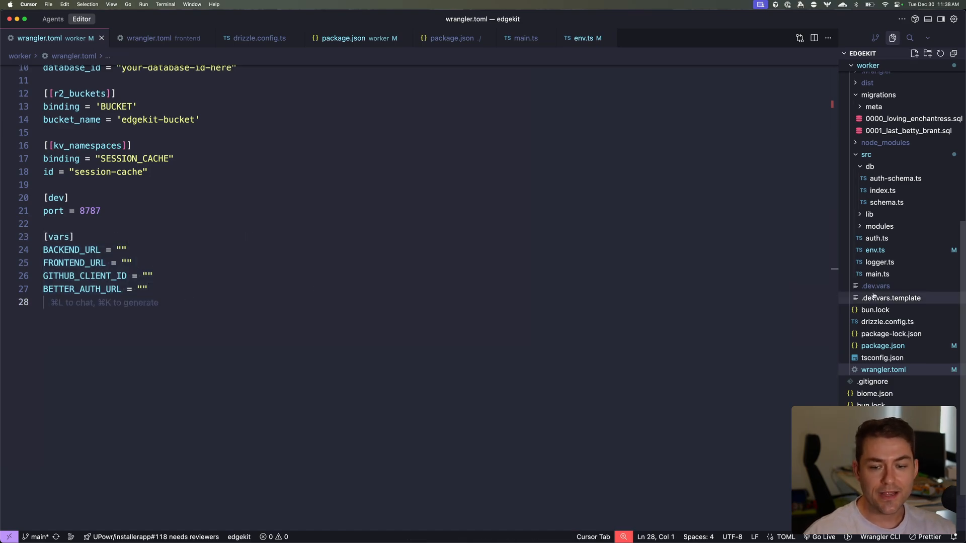
pyautogui.moveTo(891, 297)
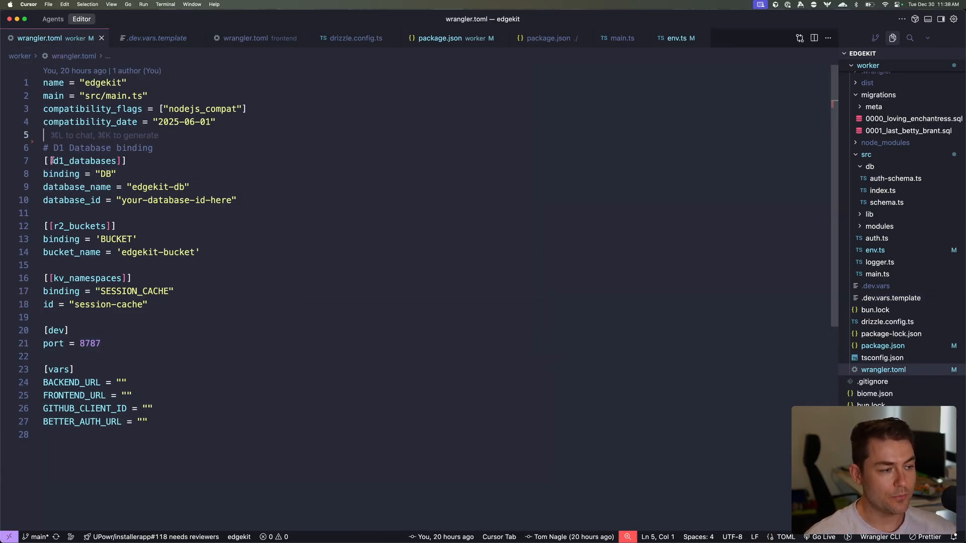
pyautogui.doubleClick(85, 161)
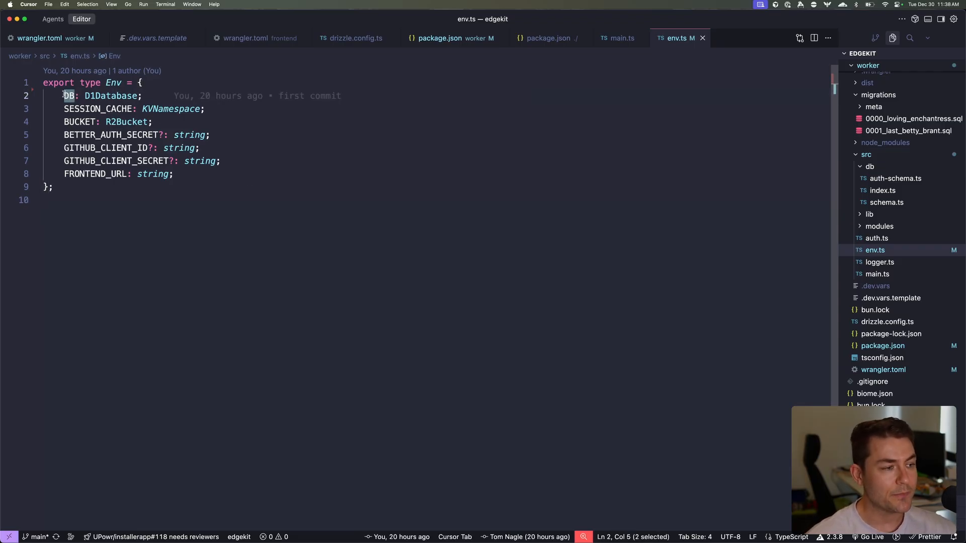
# Step: Compare wrangler.toml beside env.ts in a split editor, checking DATABASE and BUCKET bindings
pyautogui.click(813, 38)
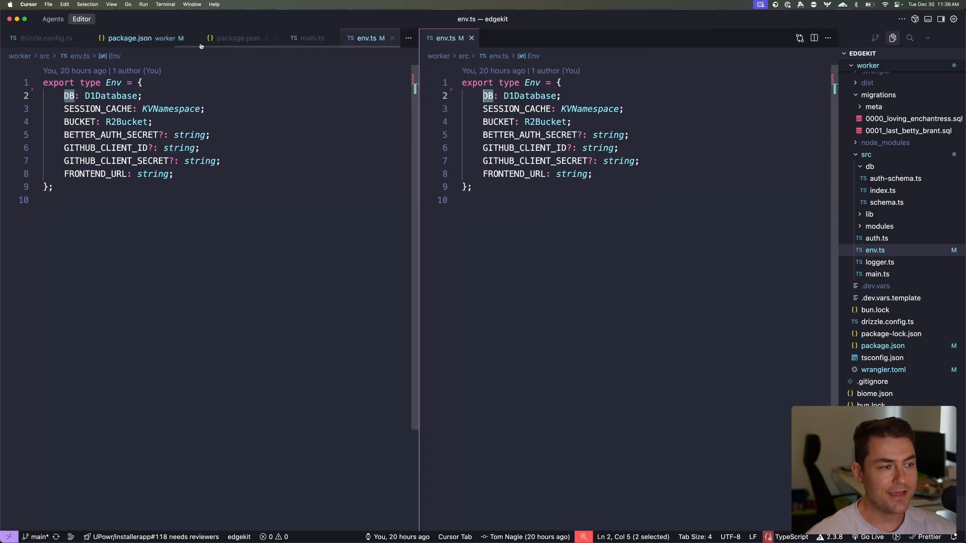
pyautogui.click(44, 38)
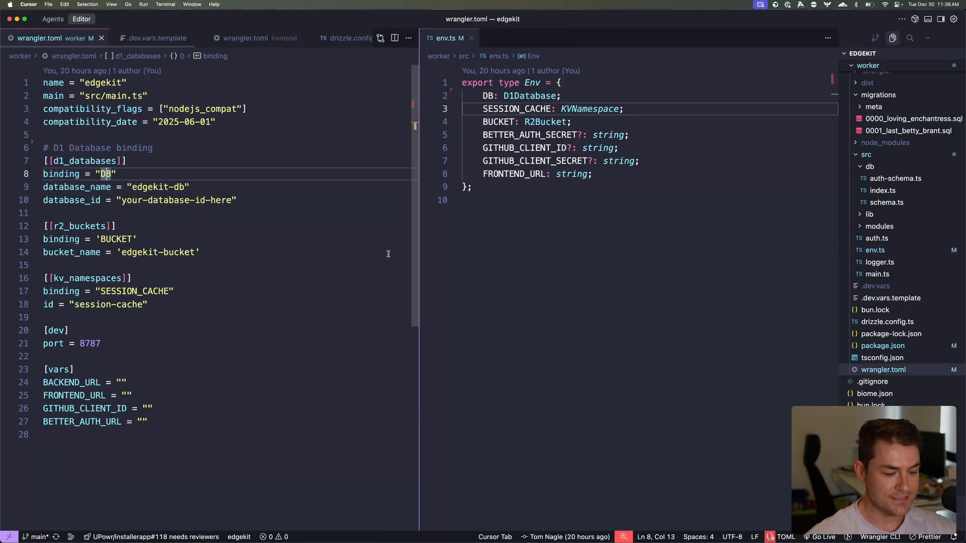
pyautogui.write('ATABASE')
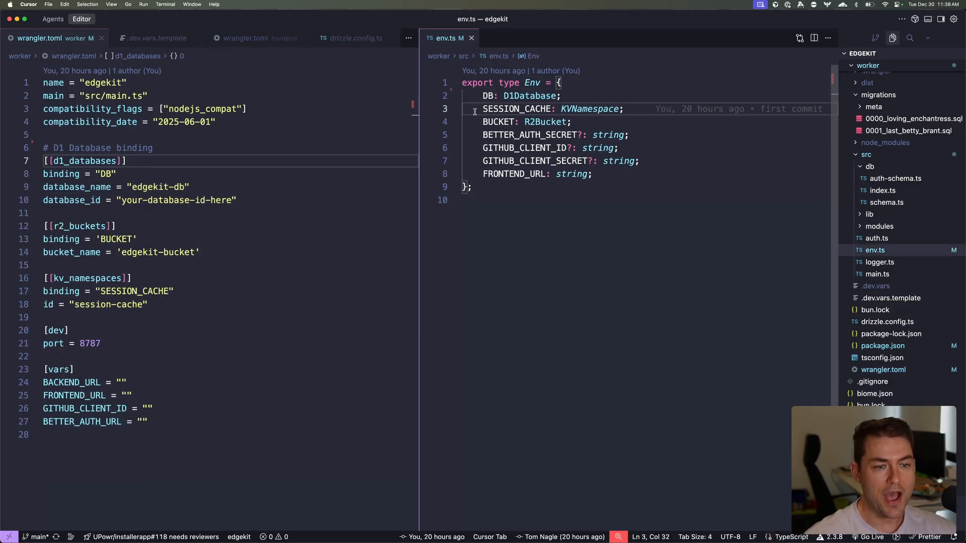
pyautogui.doubleClick(518, 108)
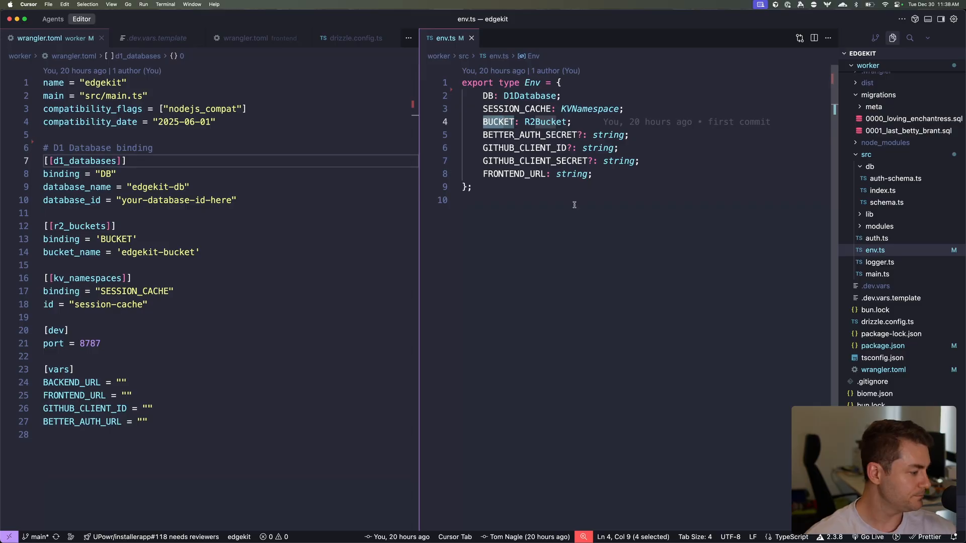
pyautogui.press('cmd+p')
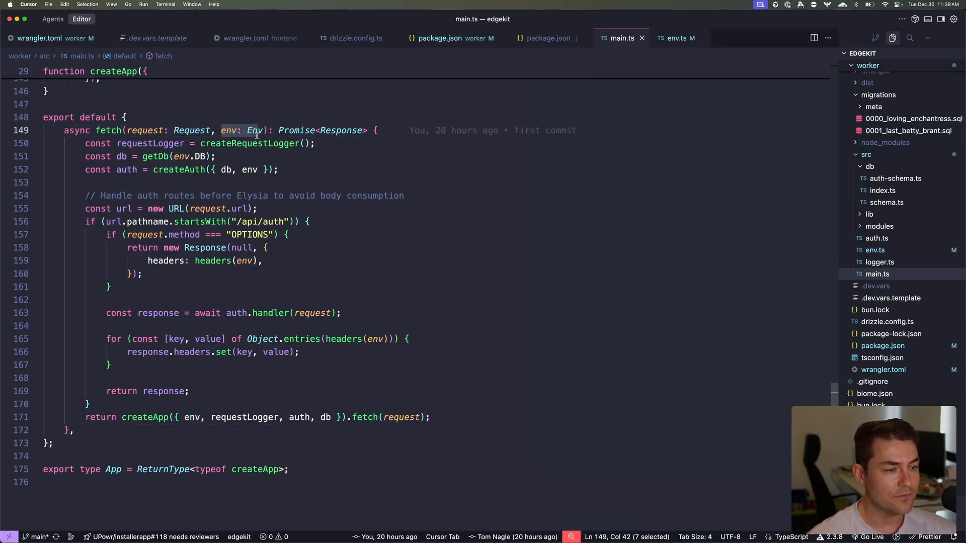
pyautogui.moveTo(254, 130)
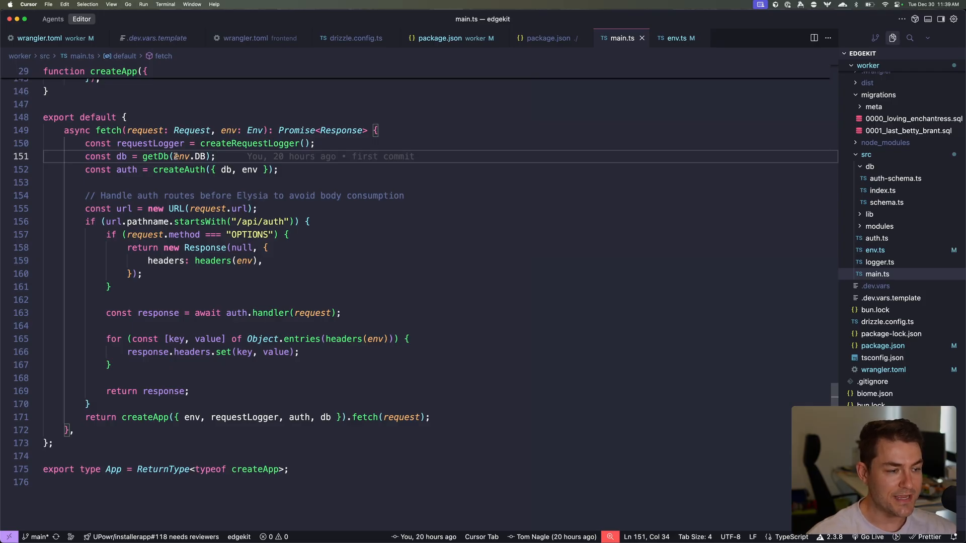
# Step: Follow getDb and then createAuth to their definitions, ending in auth.ts
pyautogui.click(159, 156)
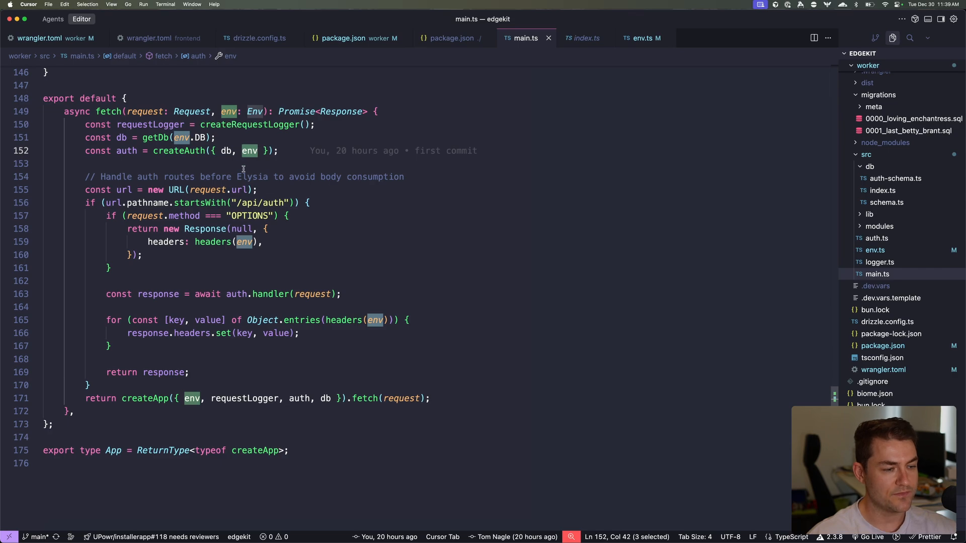
pyautogui.click(250, 125)
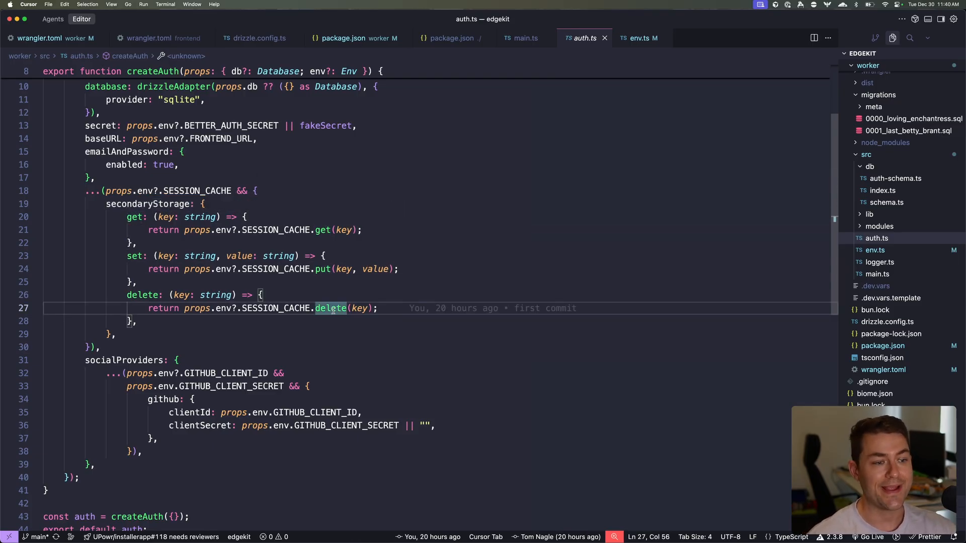
# Step: Switch back to main.ts, showing the createApp function
pyautogui.click(525, 38)
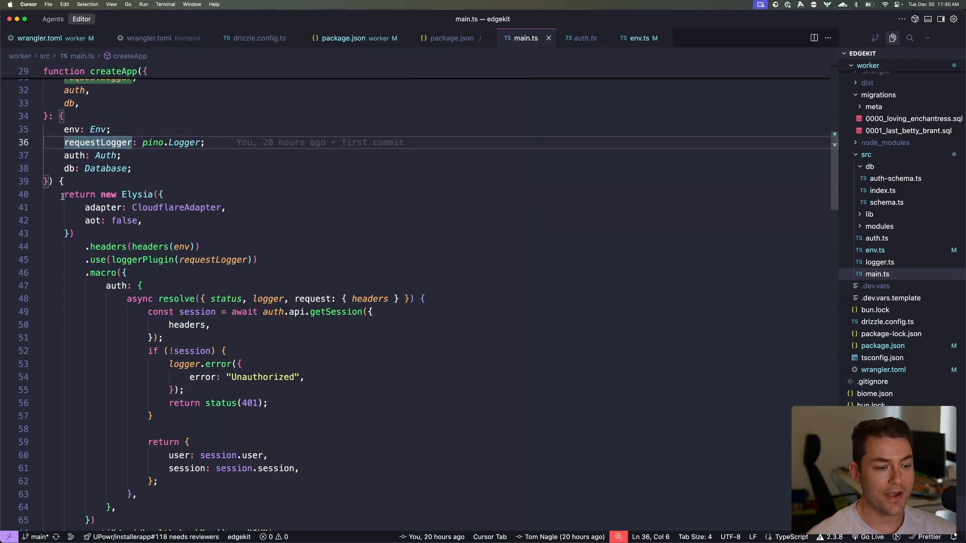
# Step: View how uploadFile uses env to store files in R2, then return to wrangler.toml
pyautogui.scroll(-3)
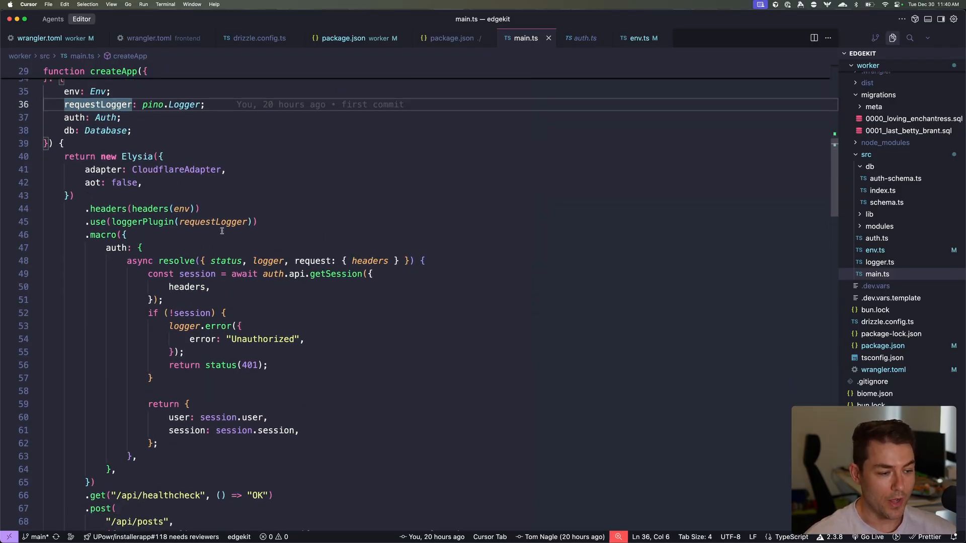
pyautogui.scroll(-3)
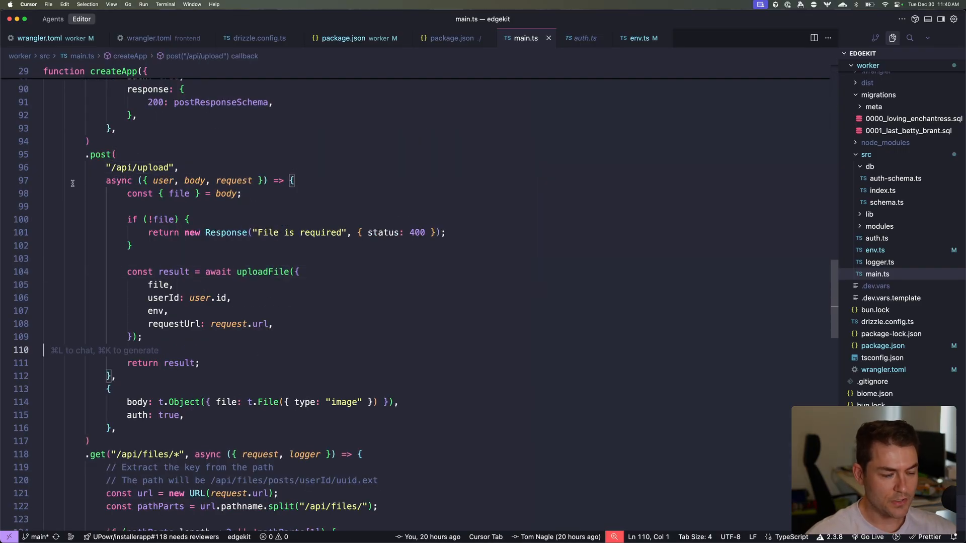
pyautogui.doubleClick(263, 272)
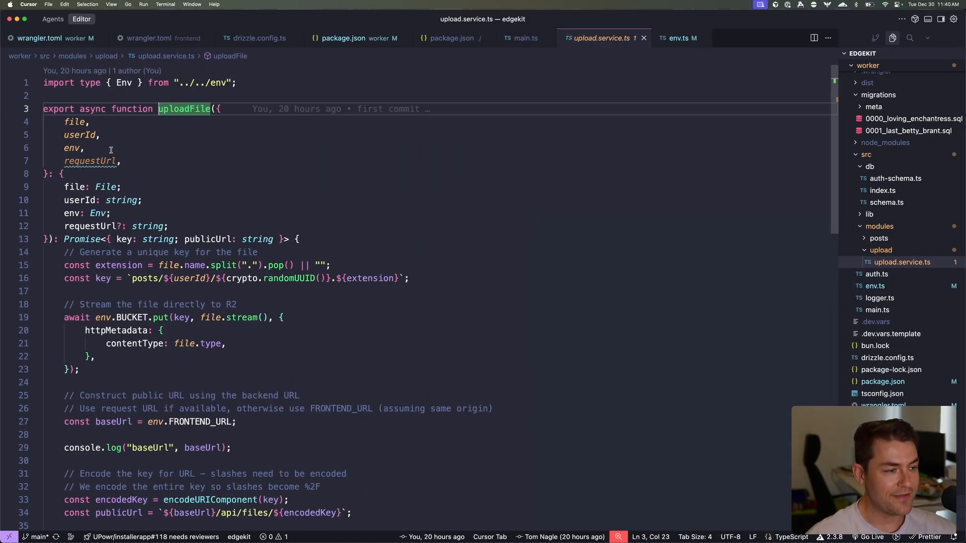
pyautogui.scroll(-3)
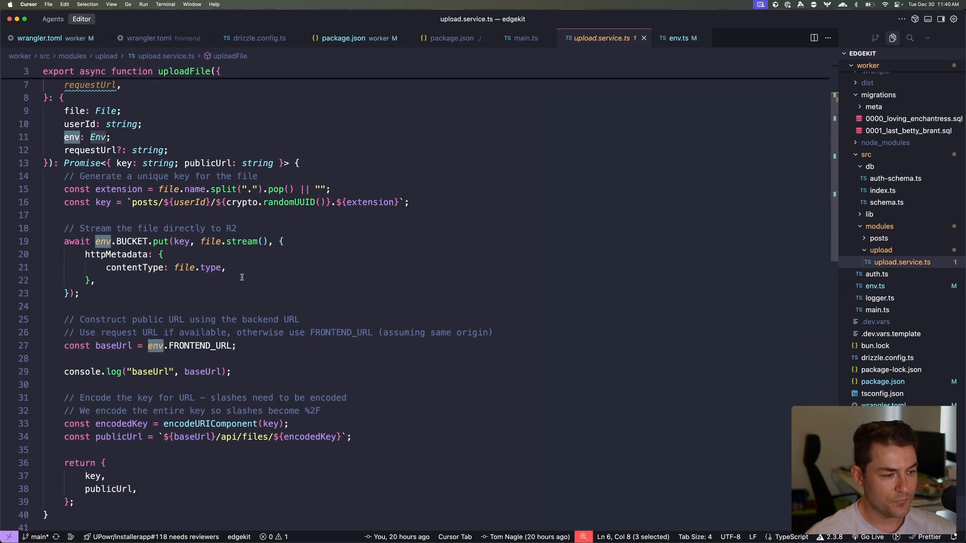
pyautogui.doubleClick(132, 241)
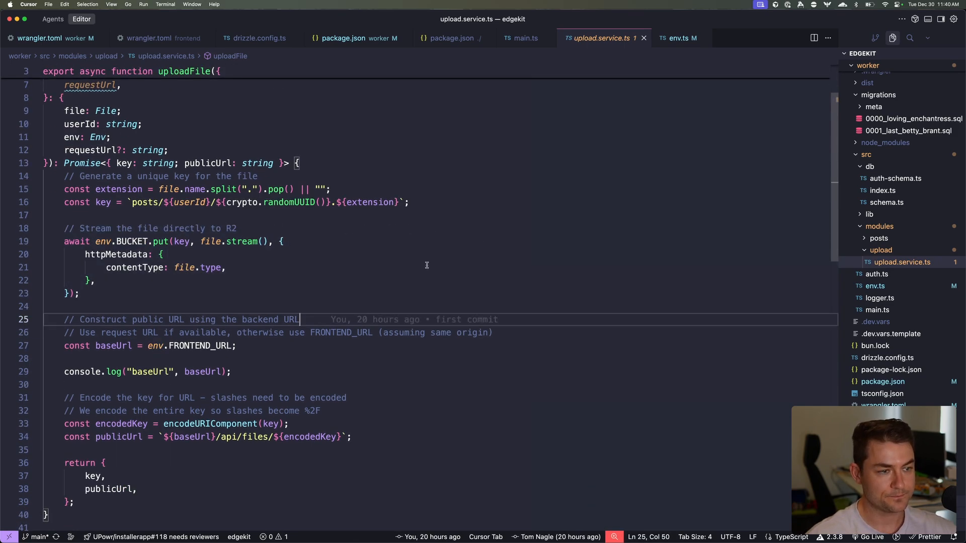
pyautogui.click(54, 38)
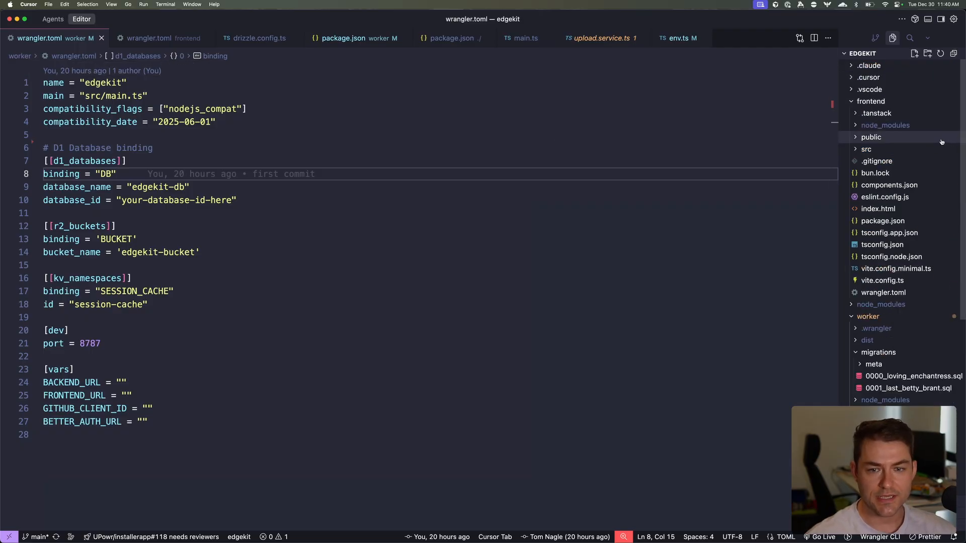
pyautogui.press('cmd+p')
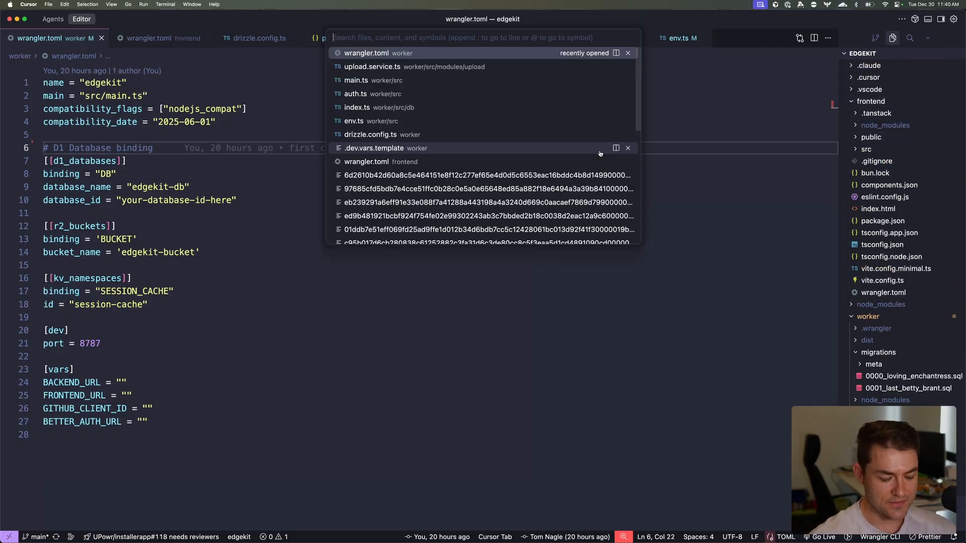
pyautogui.write('wor')
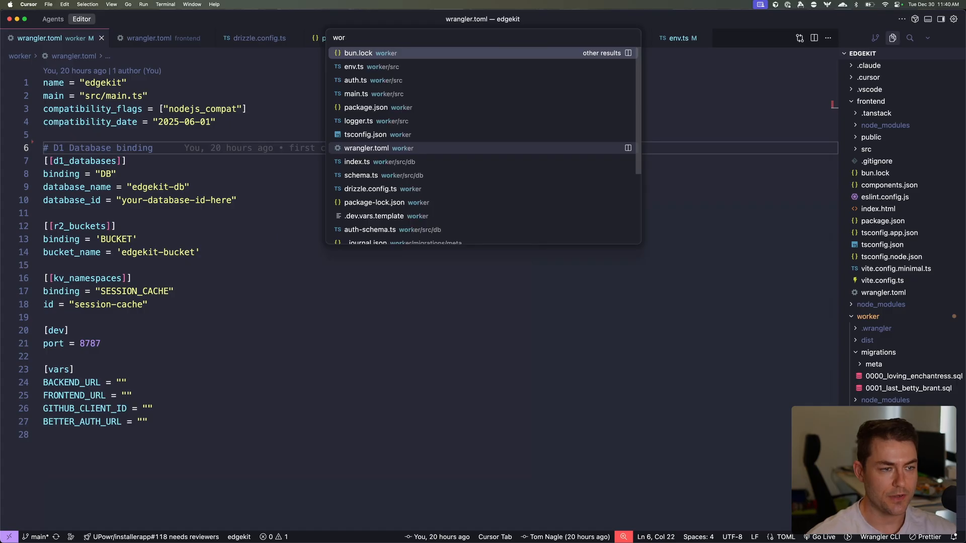
pyautogui.press('Backspace')
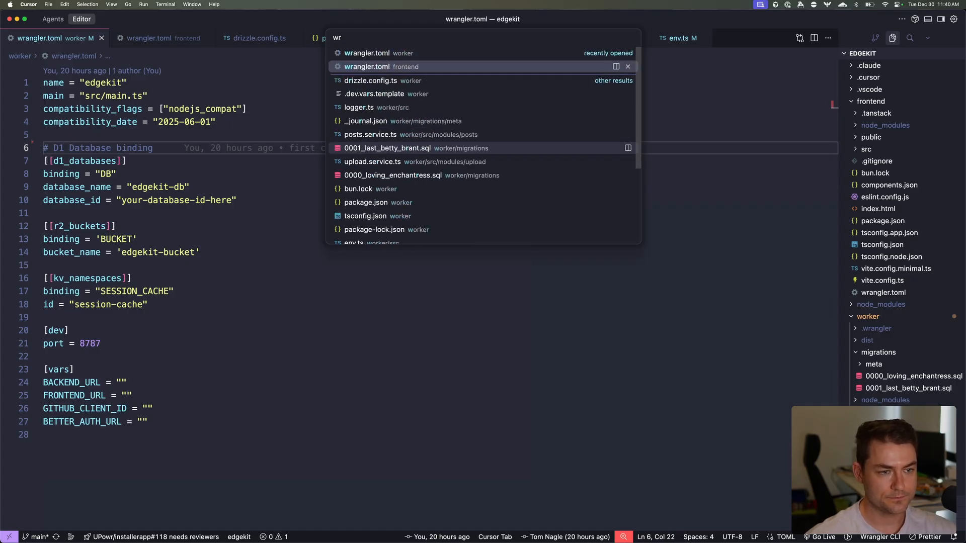
pyautogui.click(382, 66)
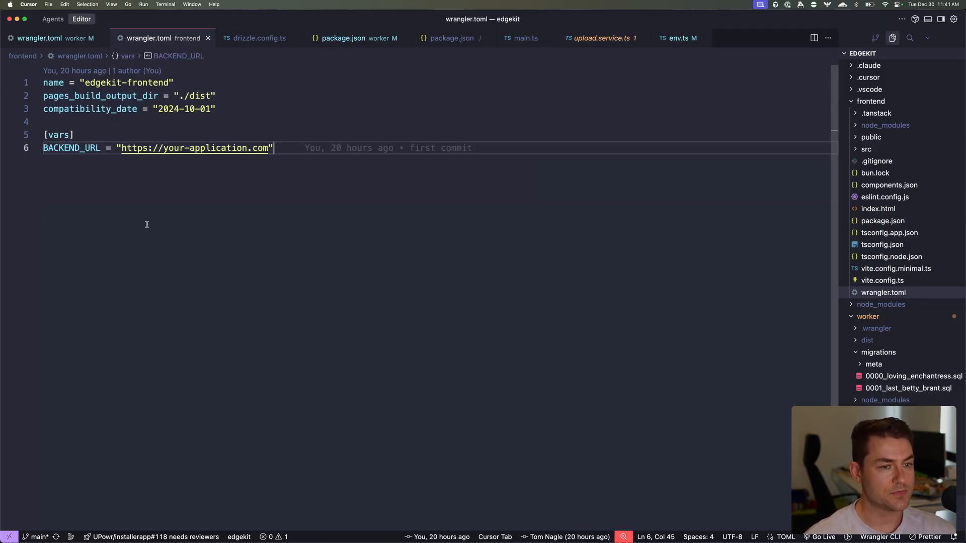
pyautogui.moveTo(40, 38)
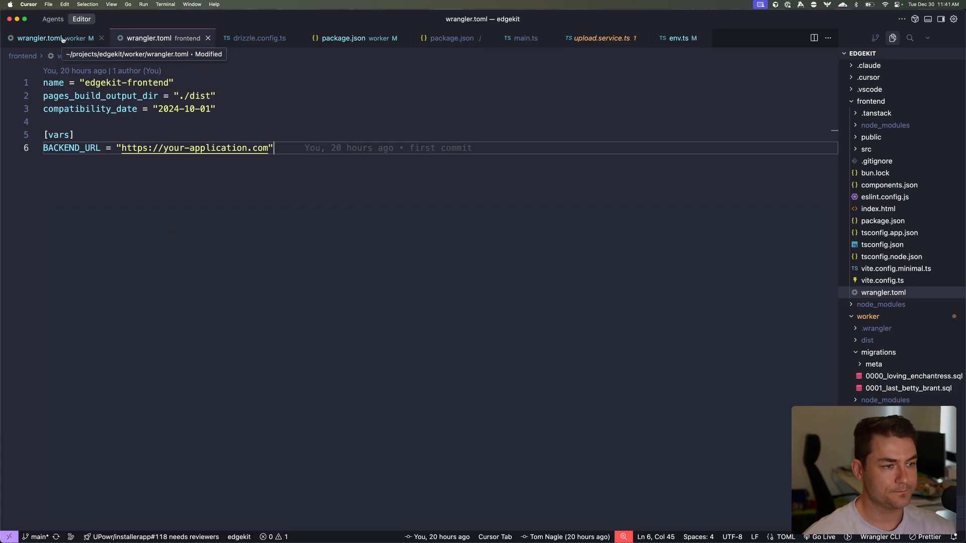
pyautogui.click(40, 37)
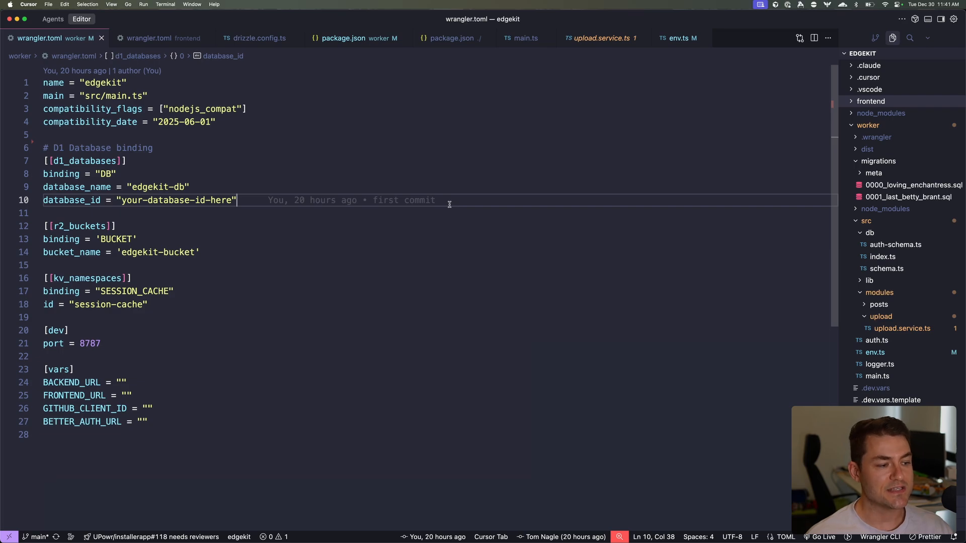
pyautogui.moveTo(178, 311)
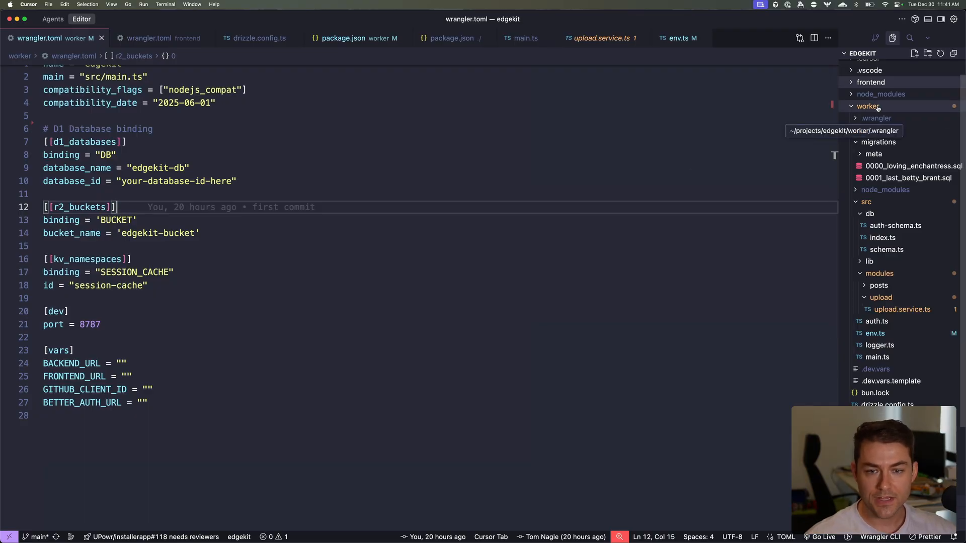
# Step: Expand worker/.wrangler/state/d1 and open the first local D1 SQLite database file
pyautogui.click(127, 142)
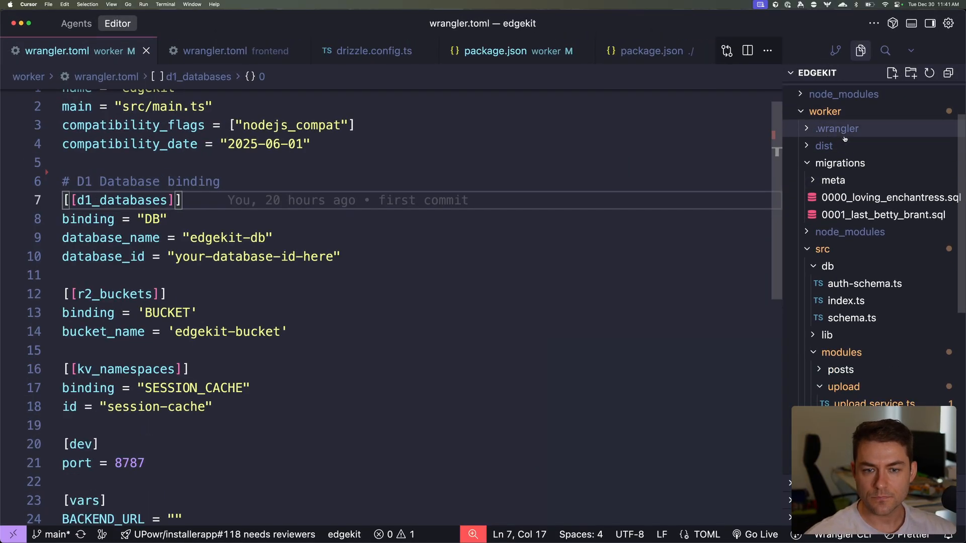
pyautogui.click(836, 128)
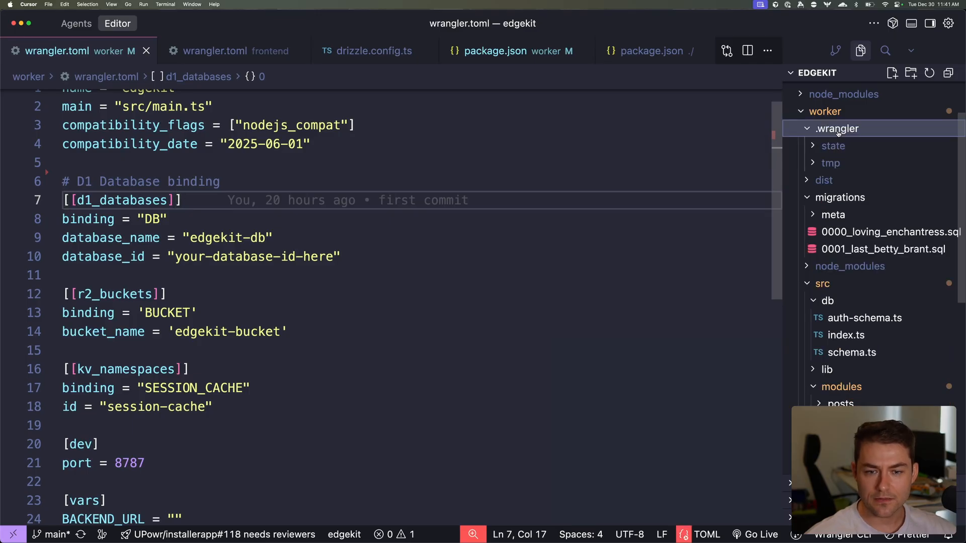
pyautogui.moveTo(833, 146)
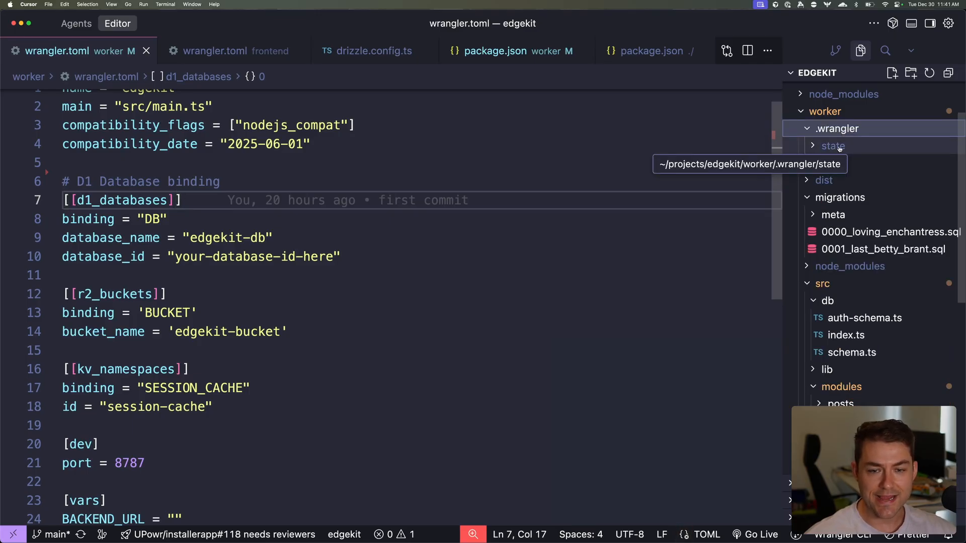
pyautogui.click(833, 145)
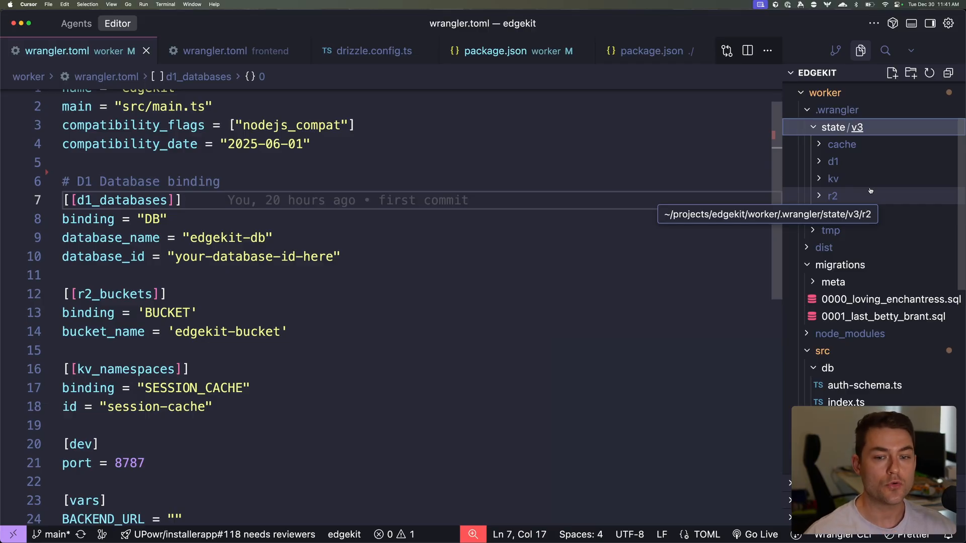
pyautogui.click(832, 162)
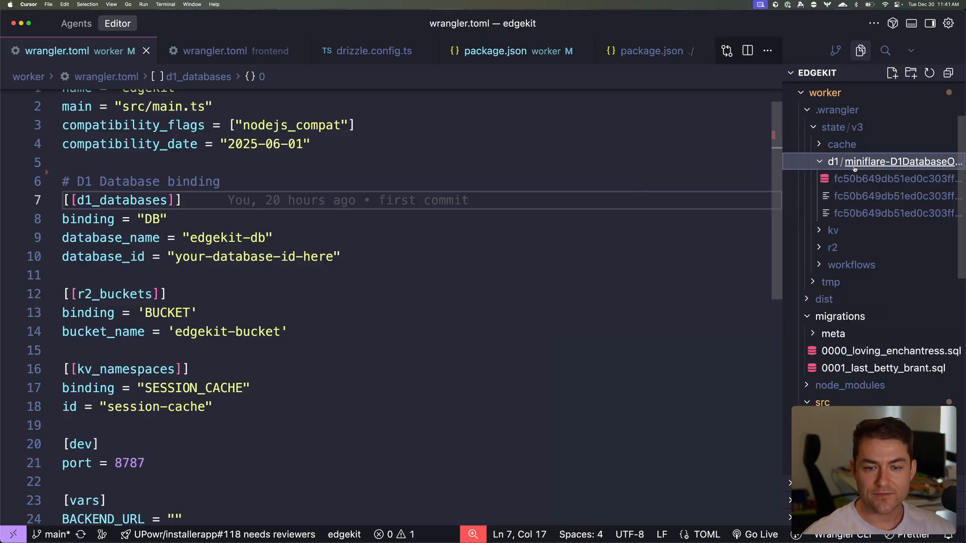
pyautogui.click(897, 179)
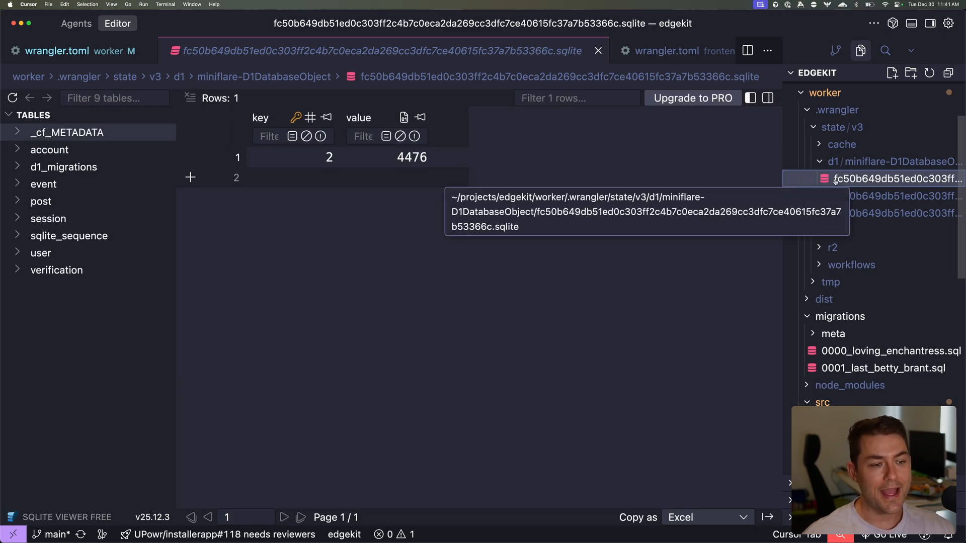
# Step: View the account table rows, then browse the KV storage and open an R2 blob
pyautogui.click(49, 150)
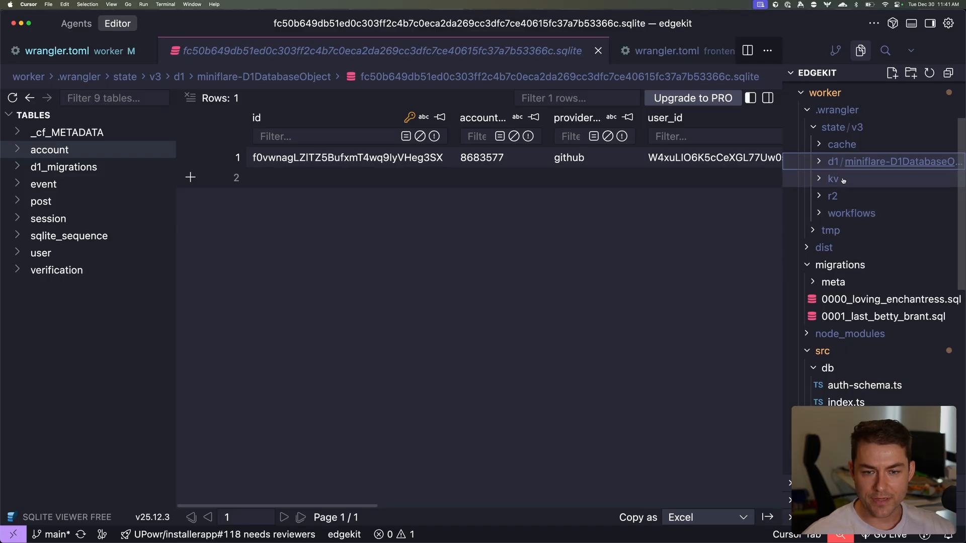
pyautogui.click(893, 230)
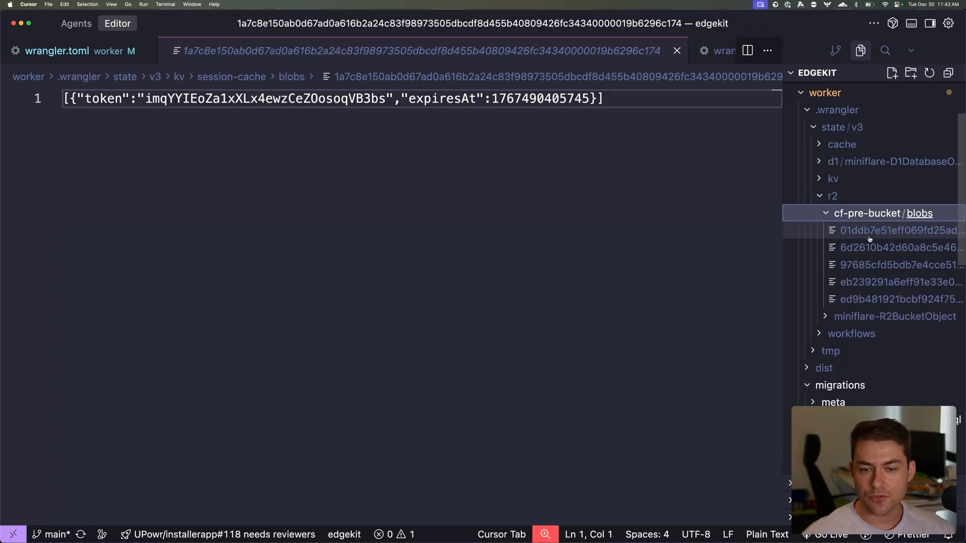
pyautogui.click(900, 282)
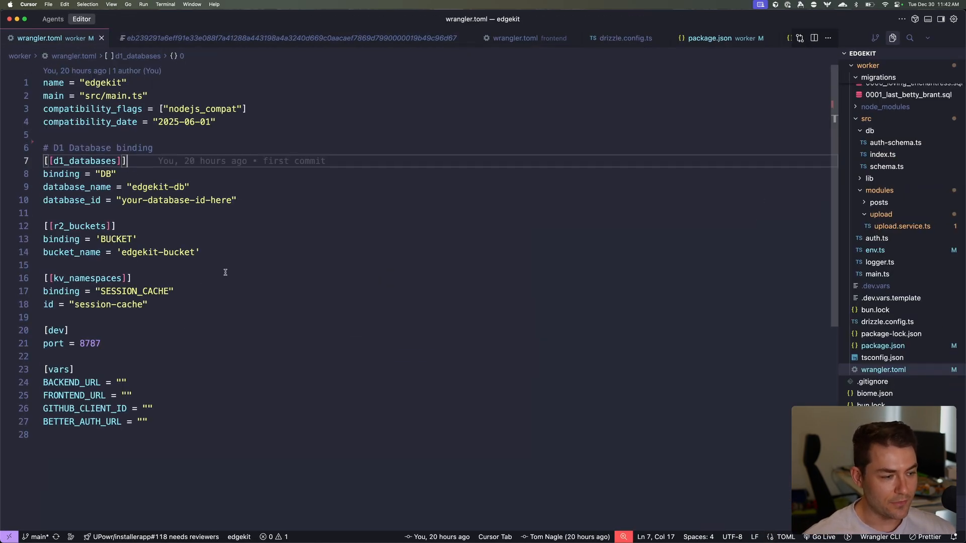
# Step: Quick-open worker/src/main.ts and scroll through its contents
pyautogui.press('Cmd+p')
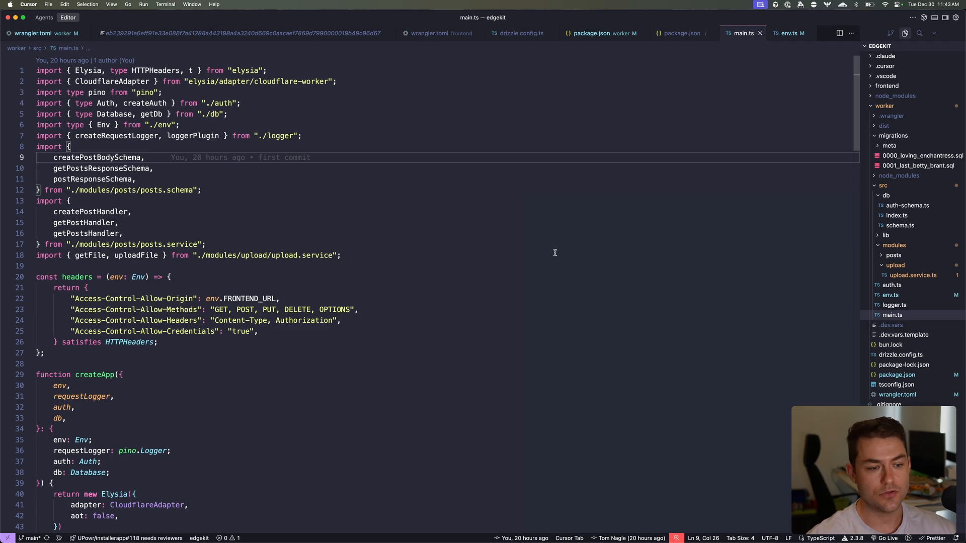
pyautogui.scroll(-3)
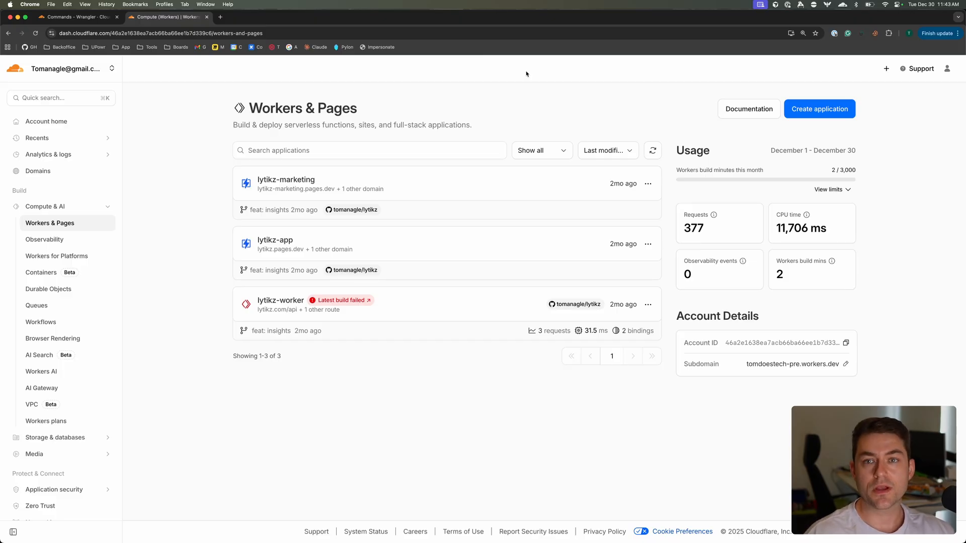
pyautogui.moveTo(647, 86)
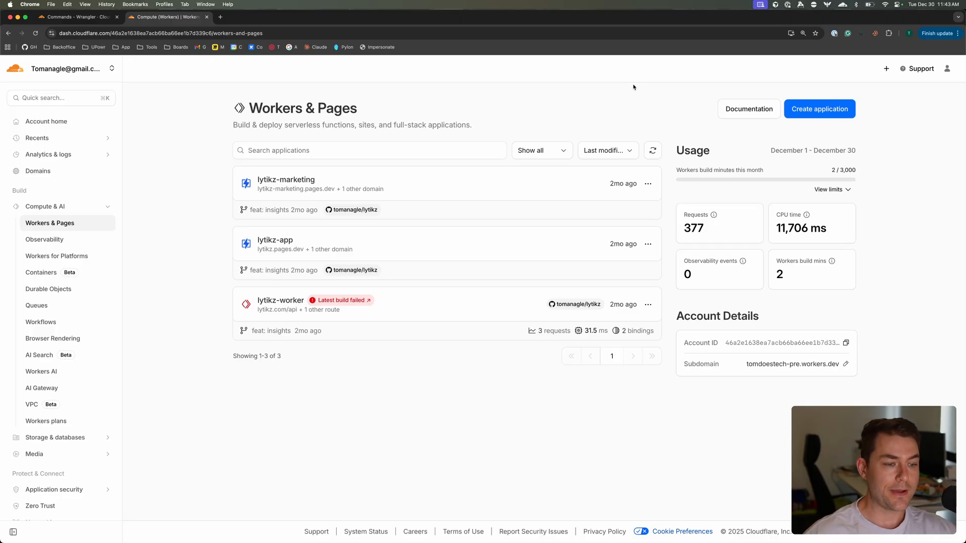
pyautogui.moveTo(638, 95)
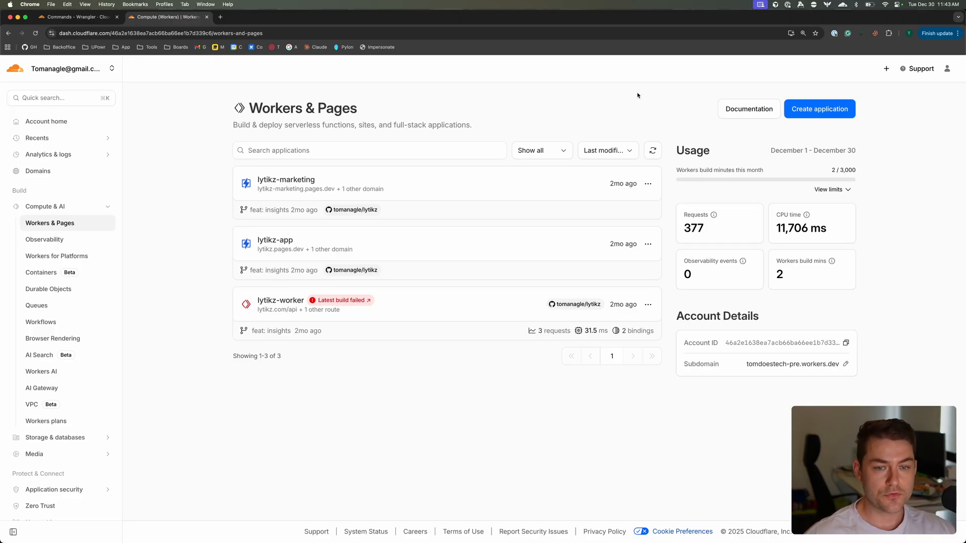
# Step: Create a Worker from GitHub, choose the EdgeKit repository, and continue to setup
pyautogui.click(819, 109)
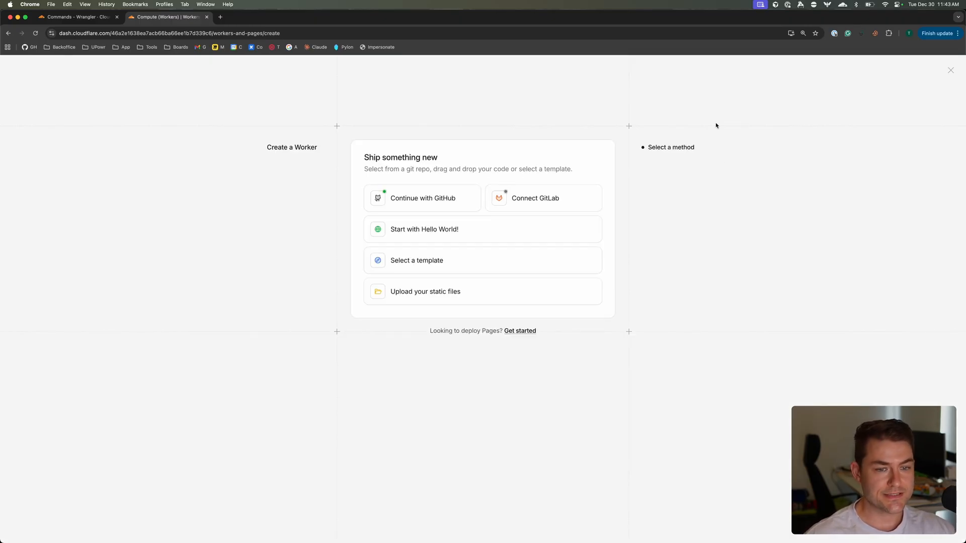
pyautogui.click(951, 69)
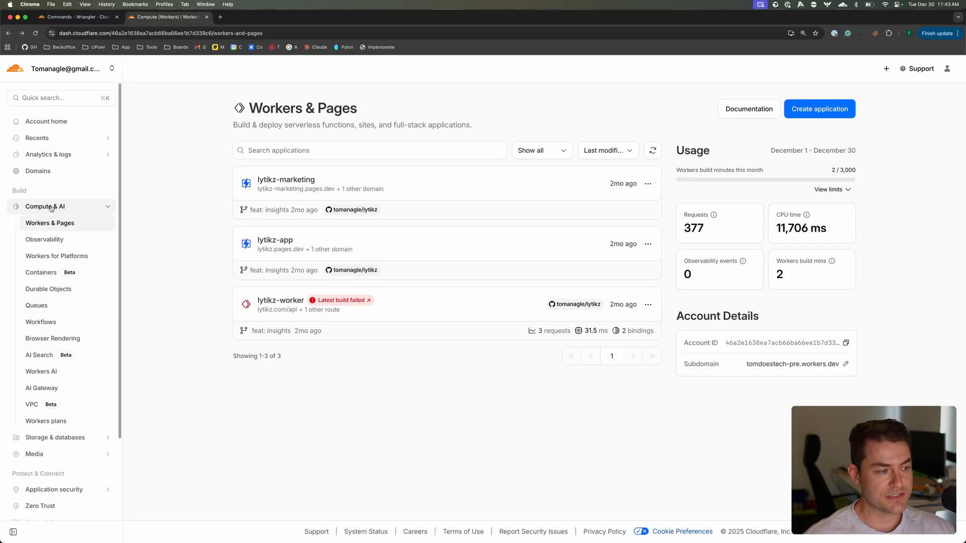
pyautogui.click(820, 109)
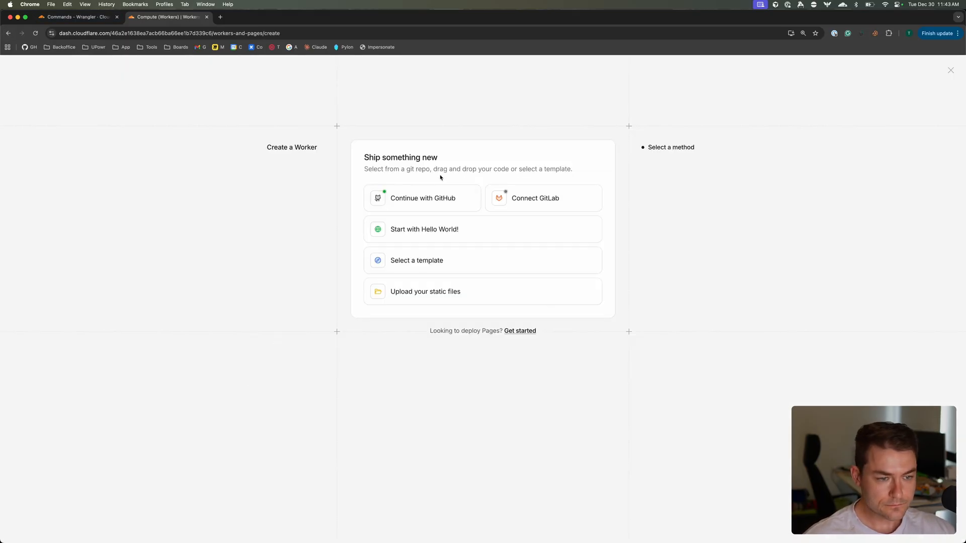
pyautogui.click(423, 198)
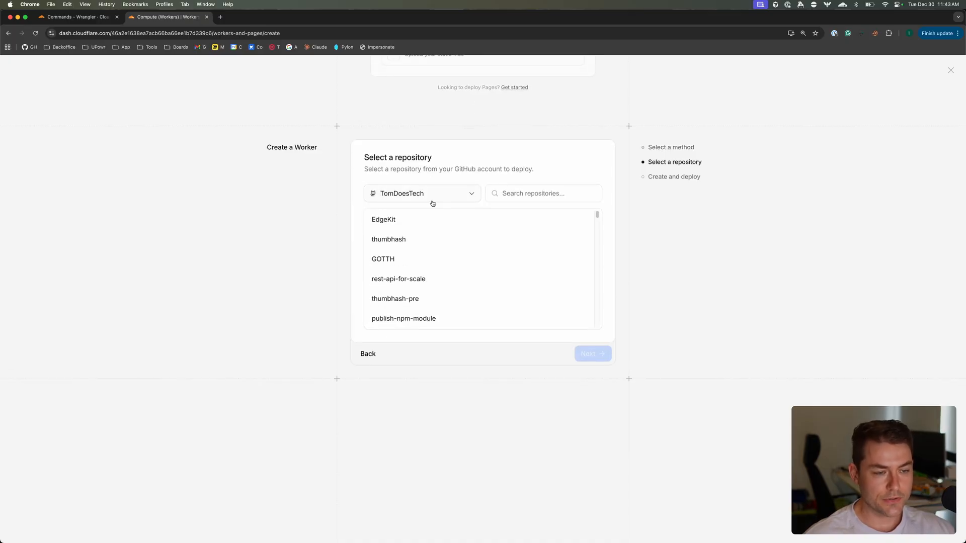
pyautogui.click(383, 220)
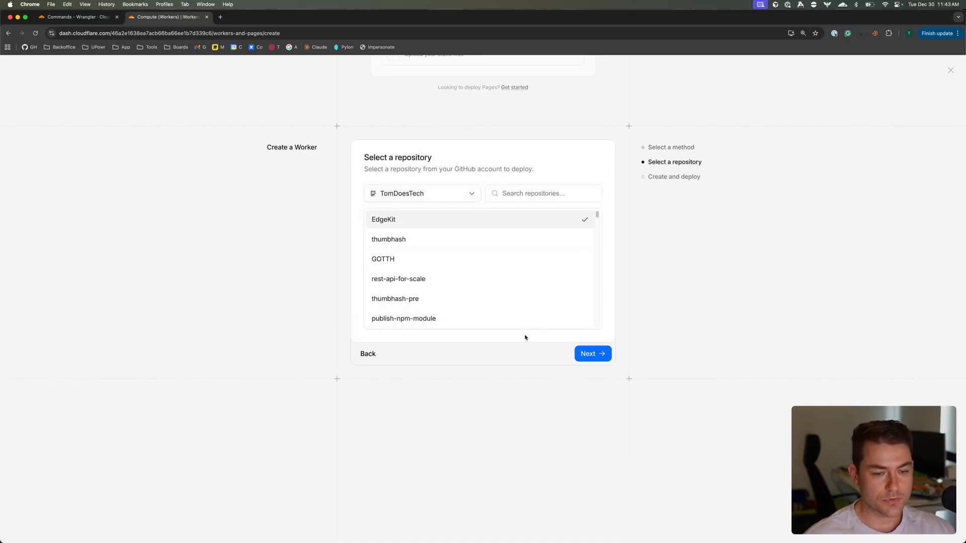
pyautogui.click(591, 354)
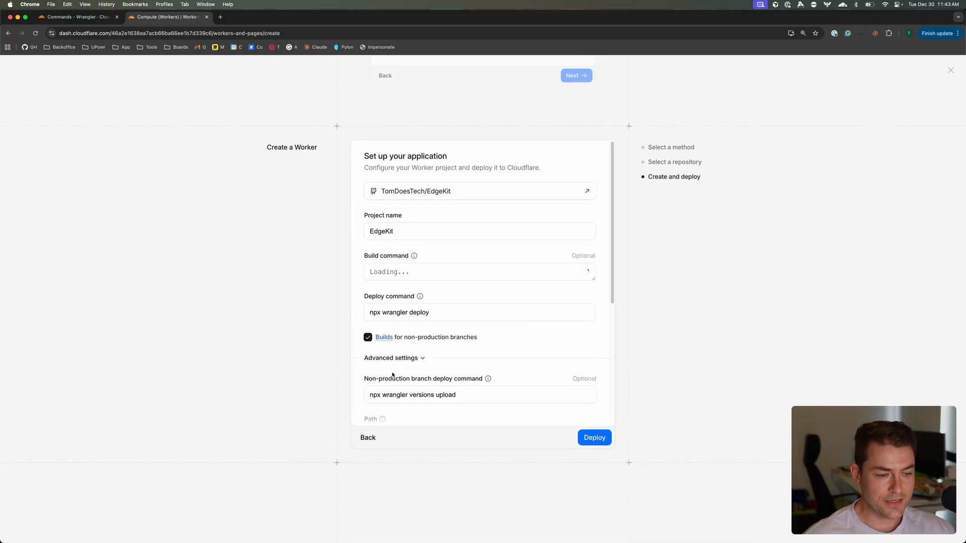
# Step: Enter 'worker' as the advanced Path and review the API token and variables
pyautogui.scroll(-3)
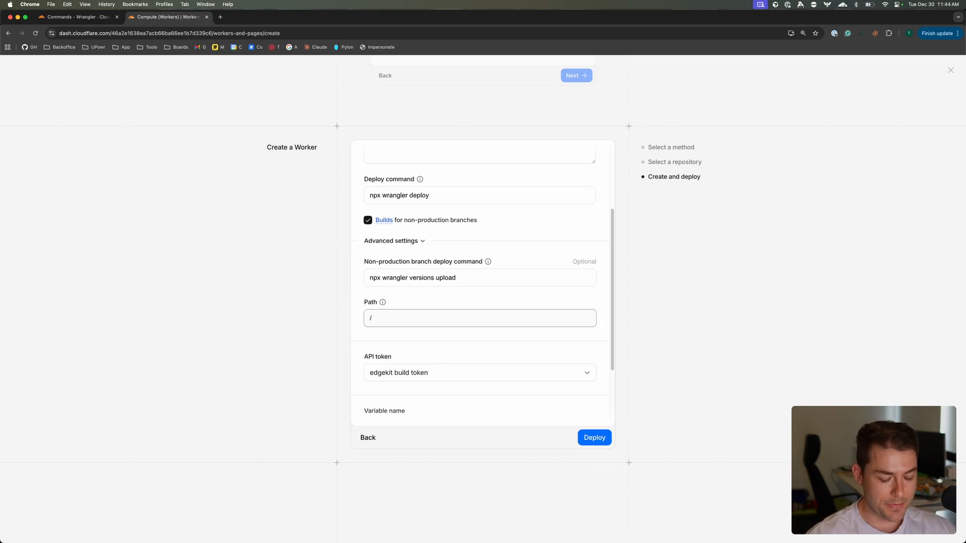
pyautogui.write('worker')
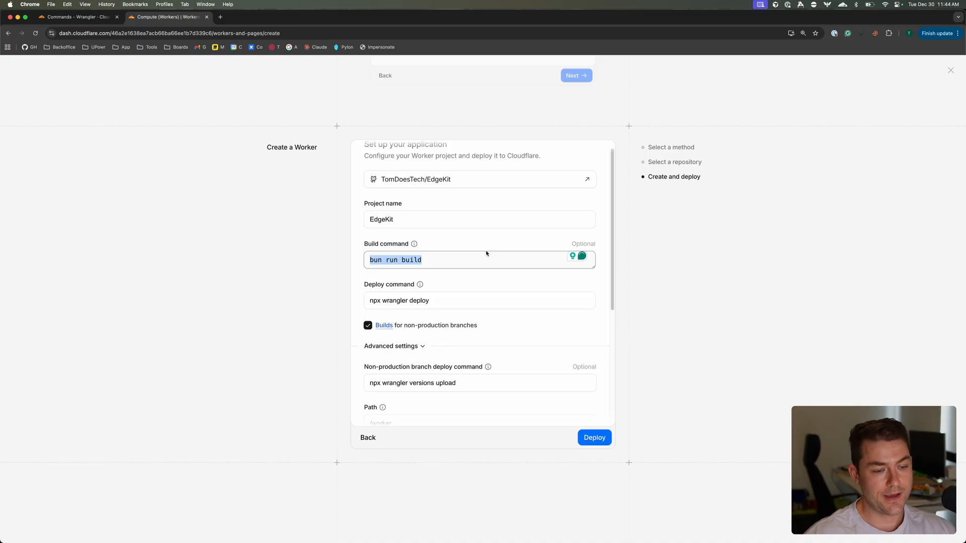
pyautogui.scroll(-3)
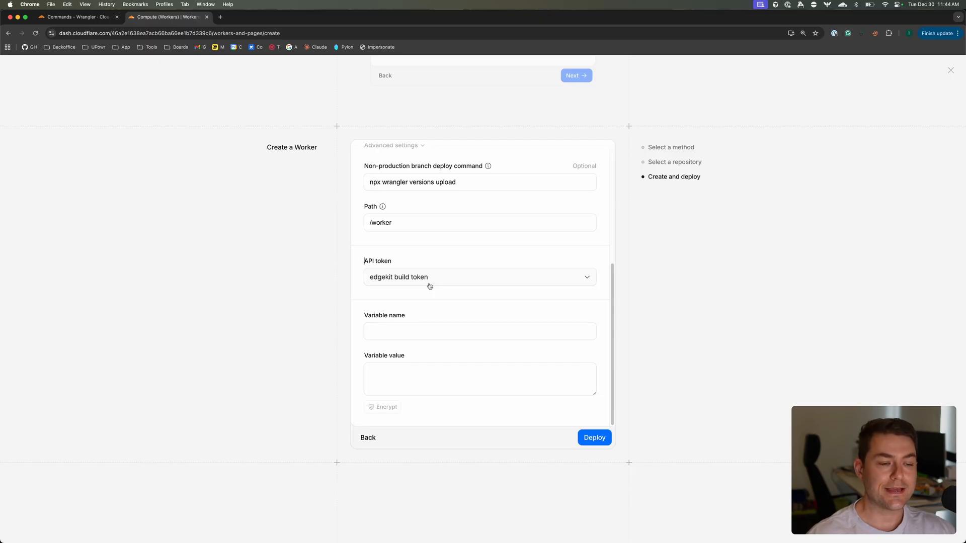
pyautogui.moveTo(405, 259)
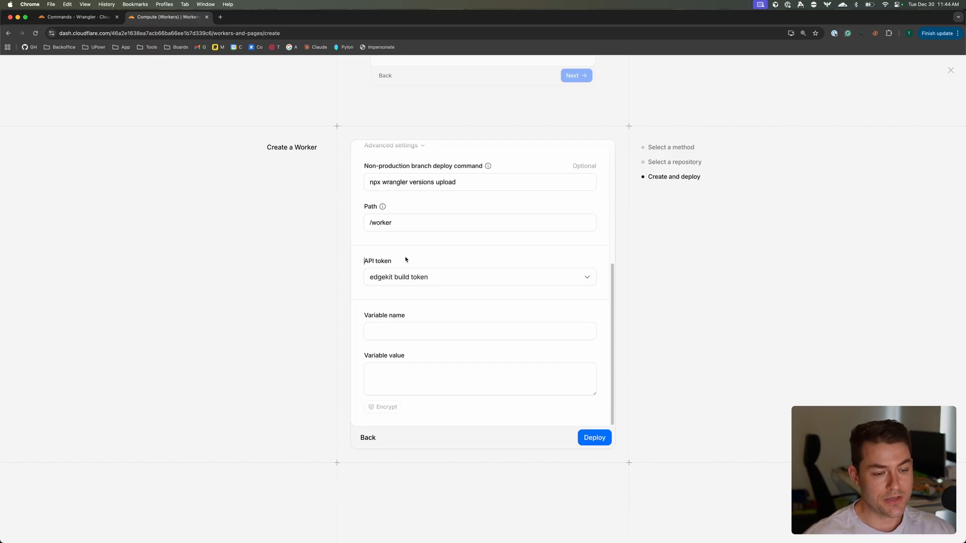
pyautogui.moveTo(410, 368)
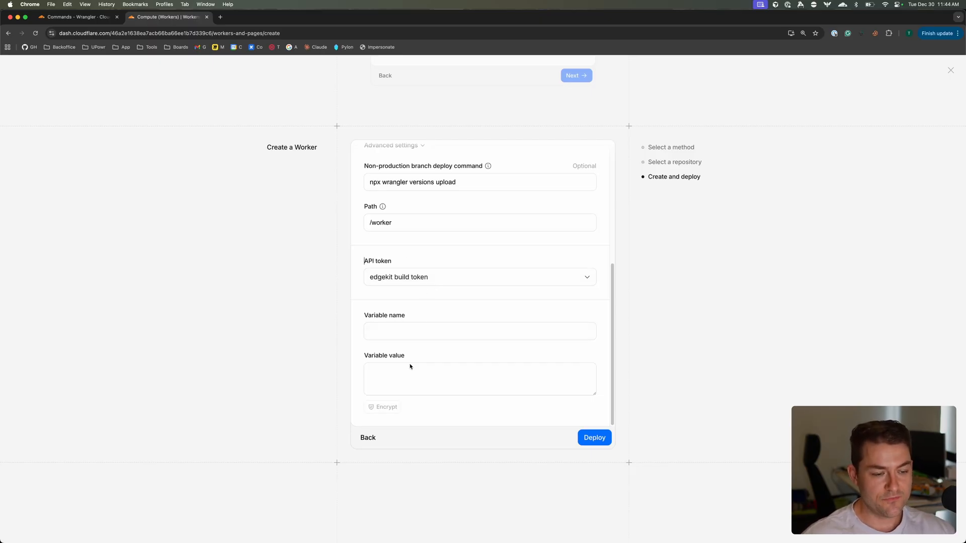
pyautogui.scroll(3)
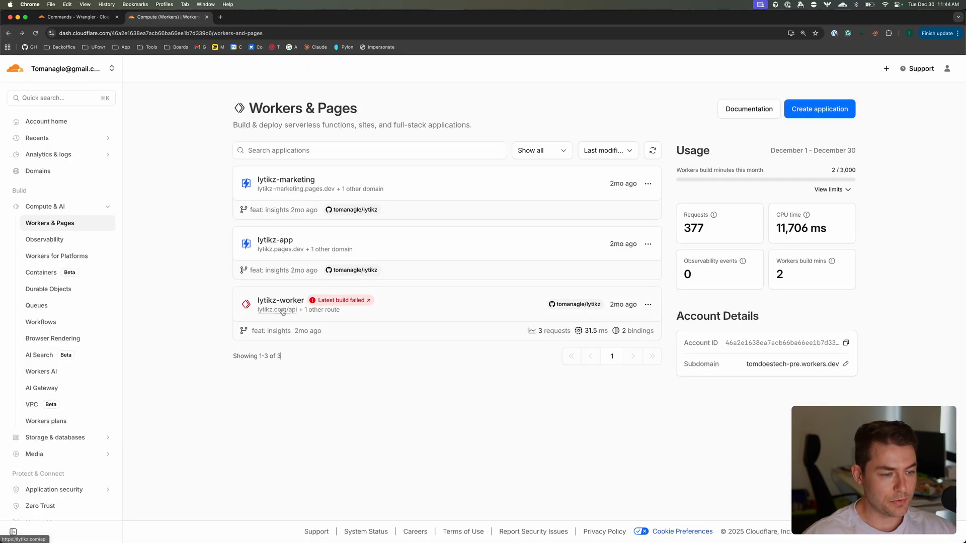
# Step: Open lytikz-worker's overview and follow its D1 binding to the lytikz database tables
pyautogui.click(279, 300)
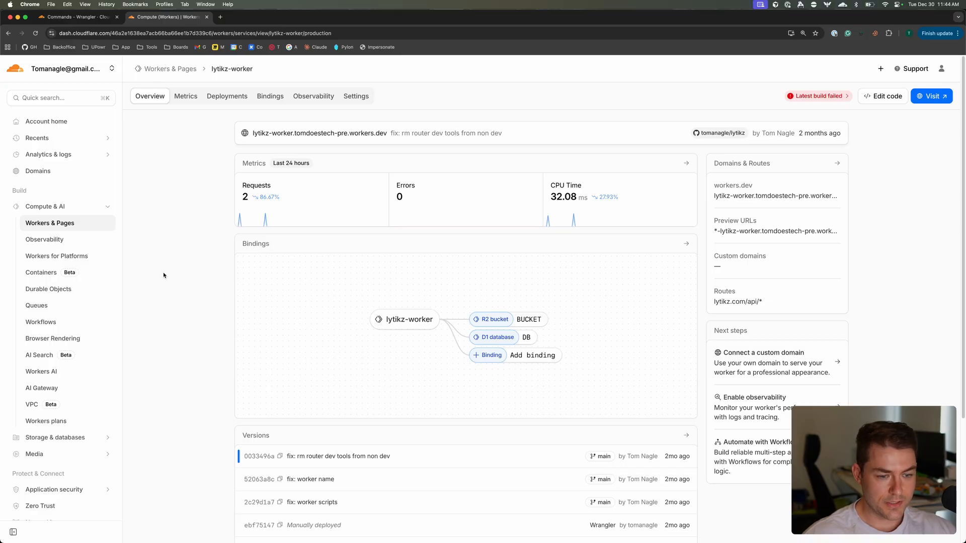
pyautogui.scroll(-3)
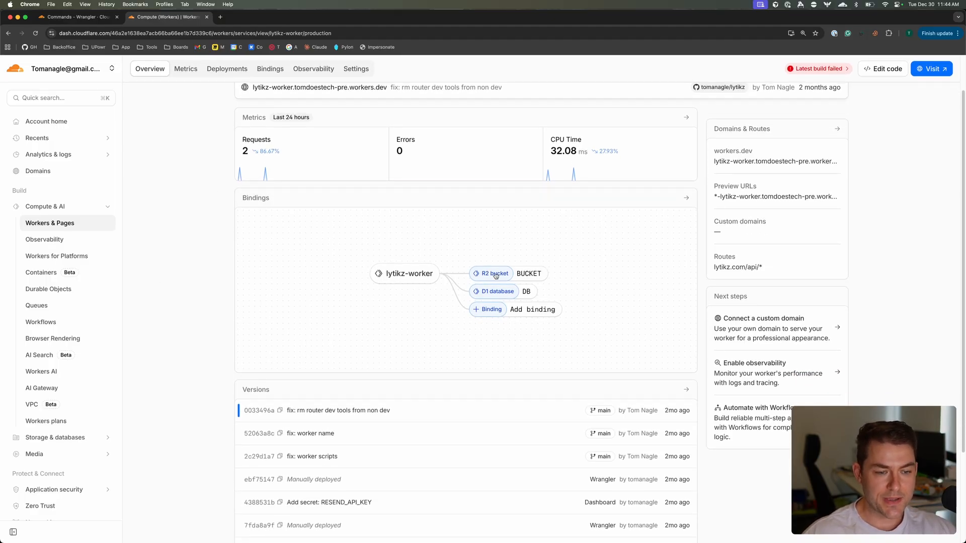
pyautogui.click(494, 273)
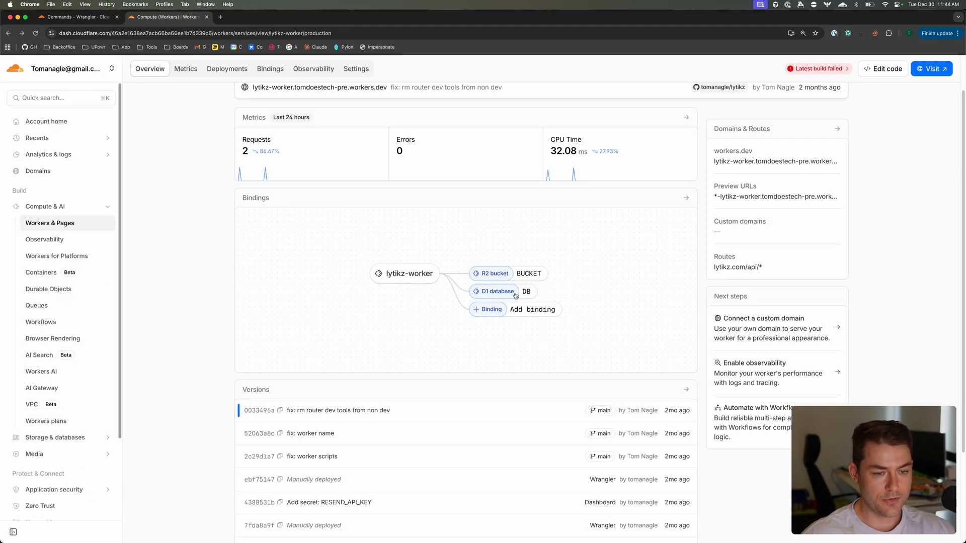
pyautogui.click(496, 291)
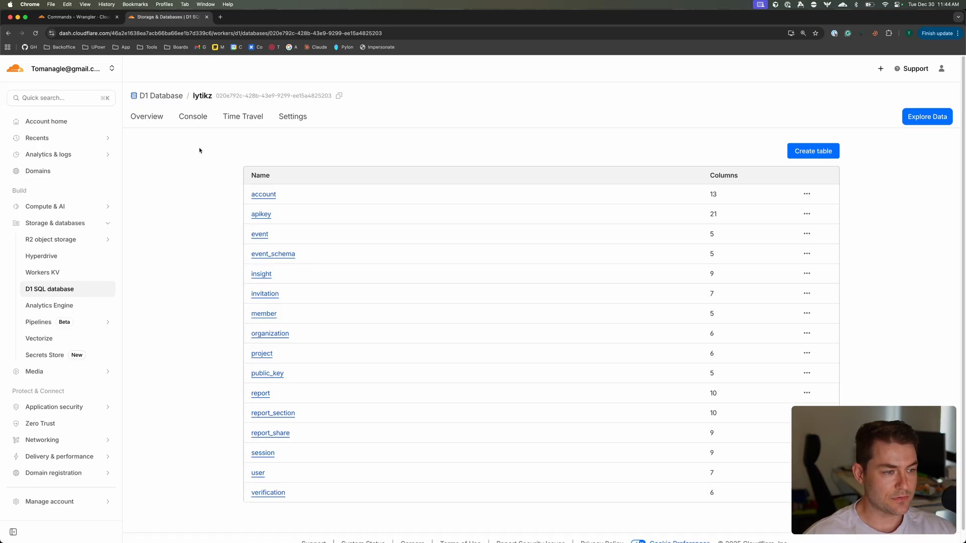
pyautogui.click(192, 116)
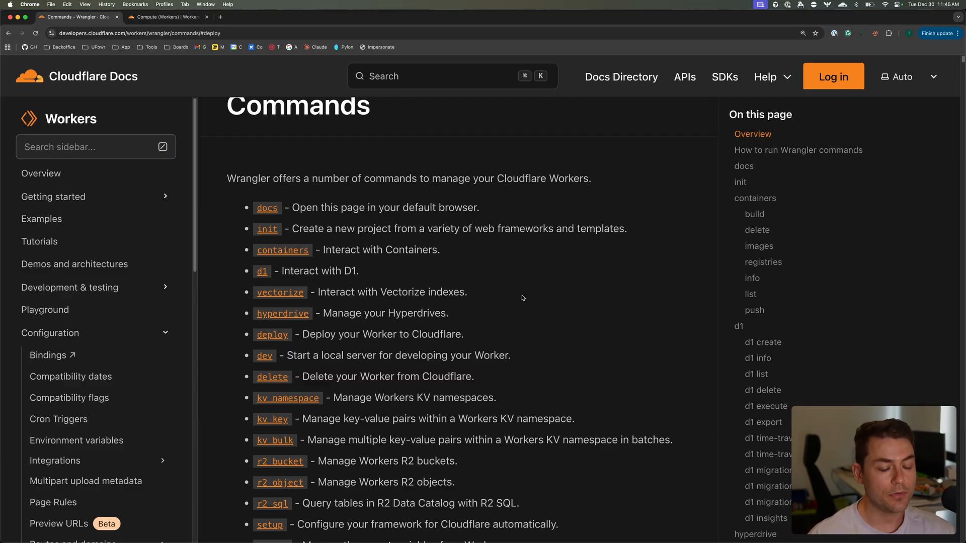
# Step: Search the Wrangler Commands page for 'deploy' and scroll to its PATH, --name, --env, --outdir options
pyautogui.scroll(-3)
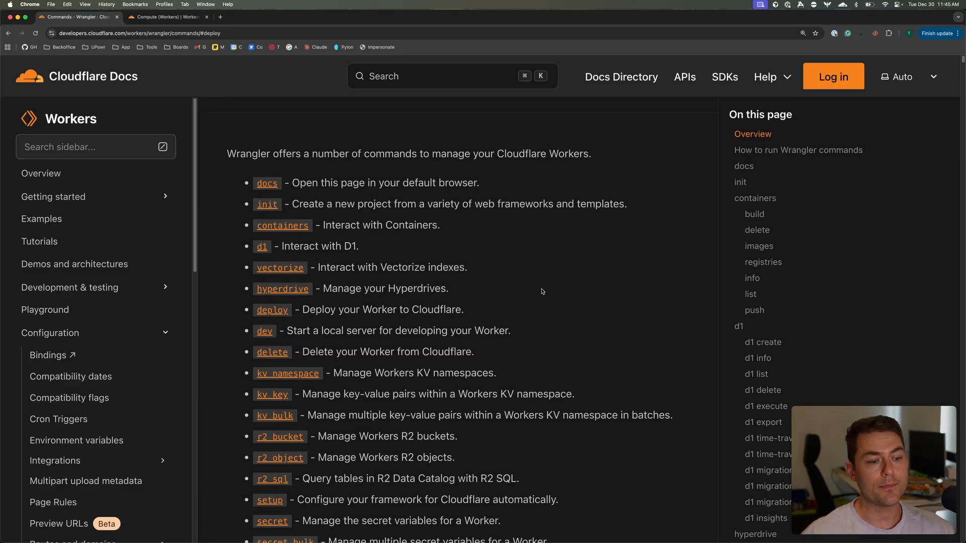
pyautogui.scroll(-3)
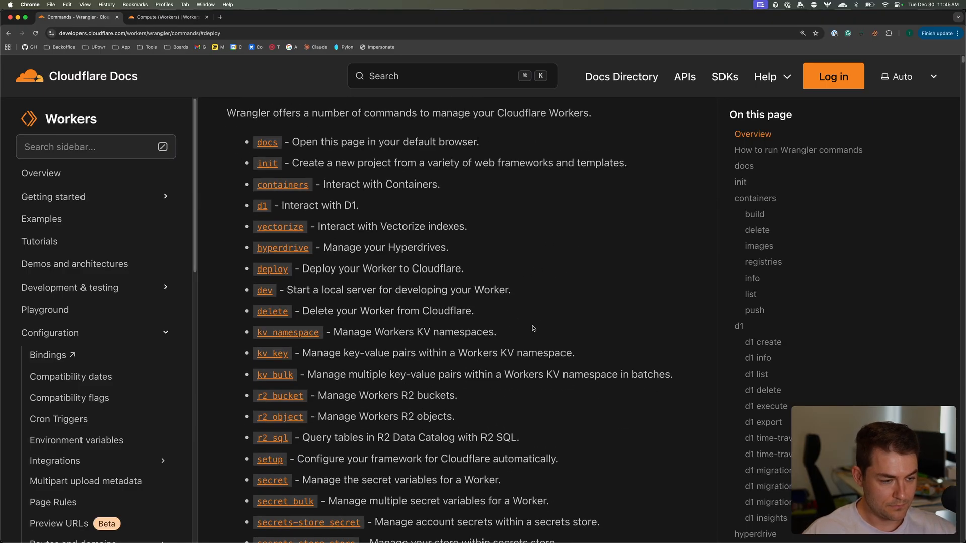
pyautogui.write('deplo')
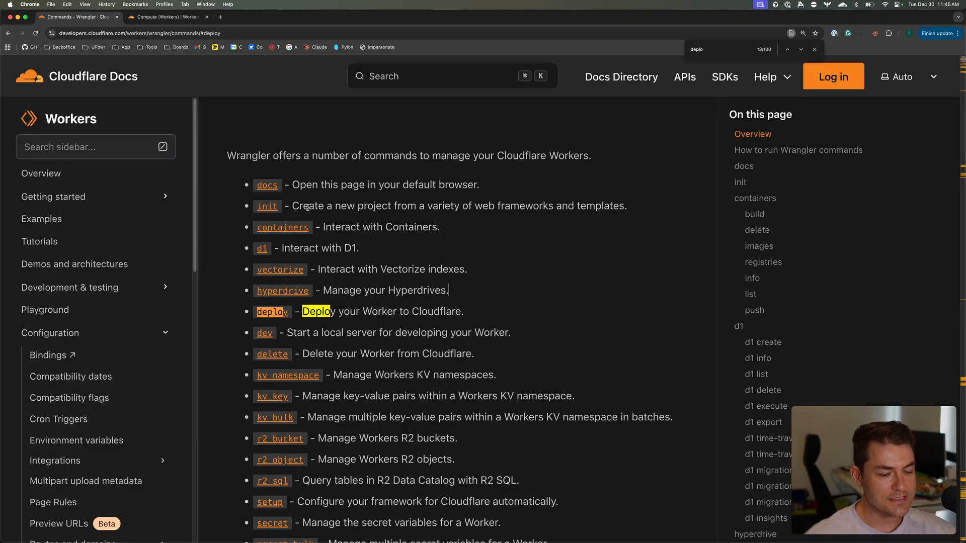
pyautogui.scroll(-3)
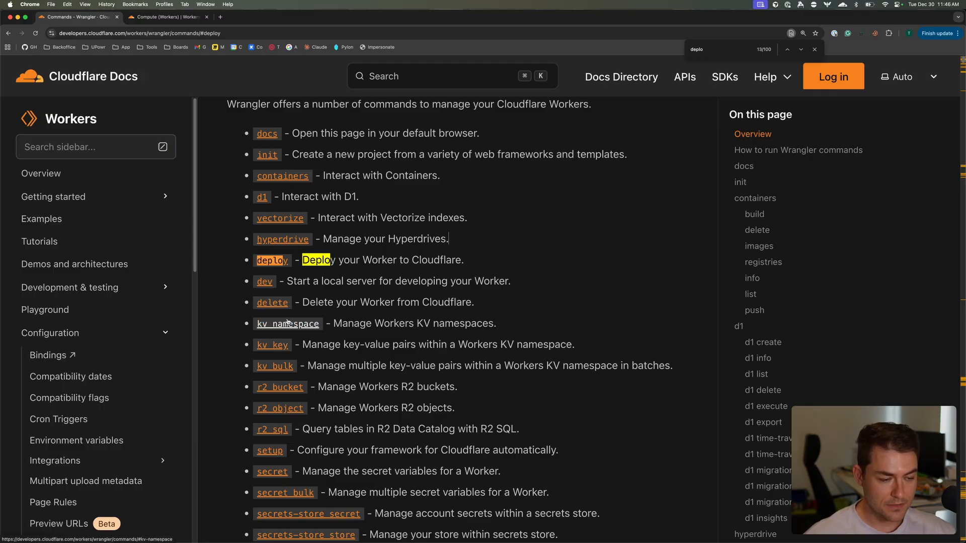
pyautogui.scroll(-3)
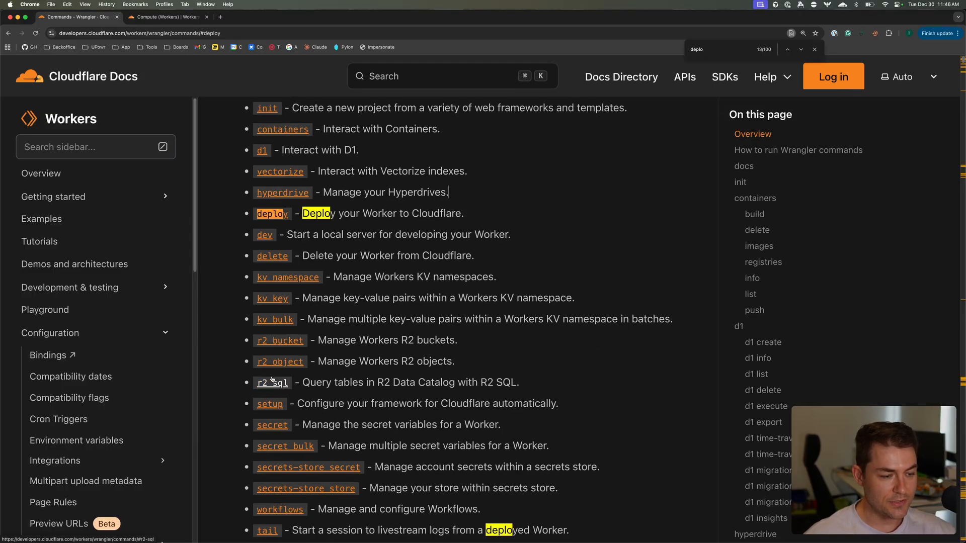
pyautogui.scroll(-3)
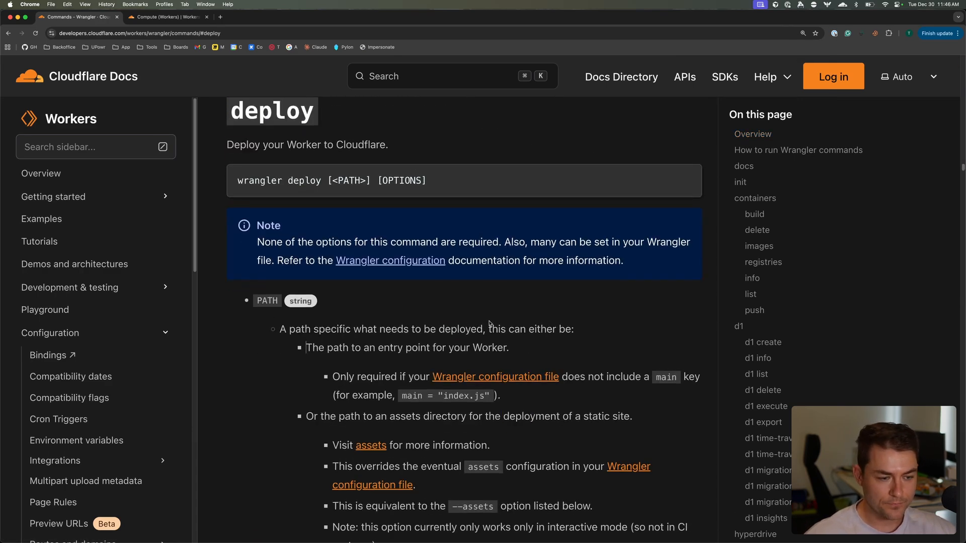
pyautogui.scroll(-3)
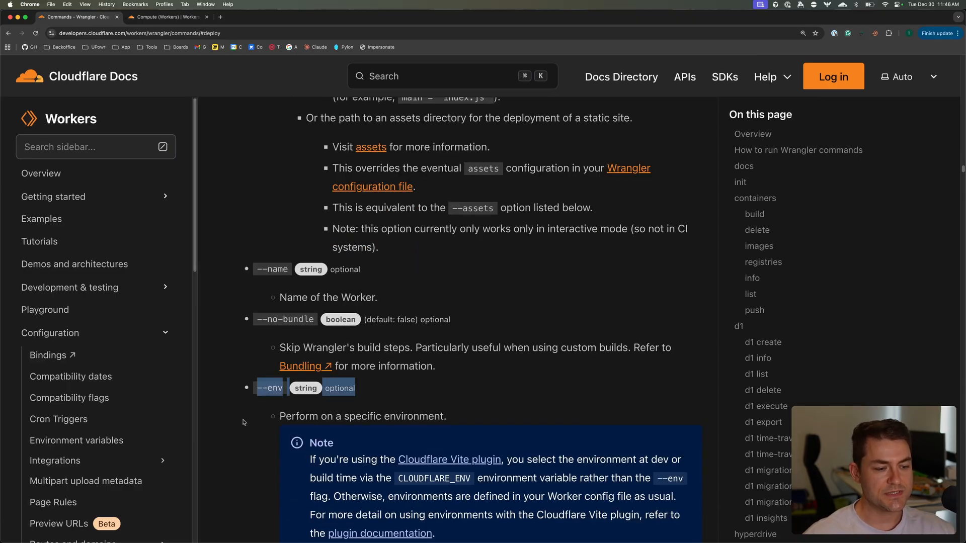
pyautogui.scroll(-3)
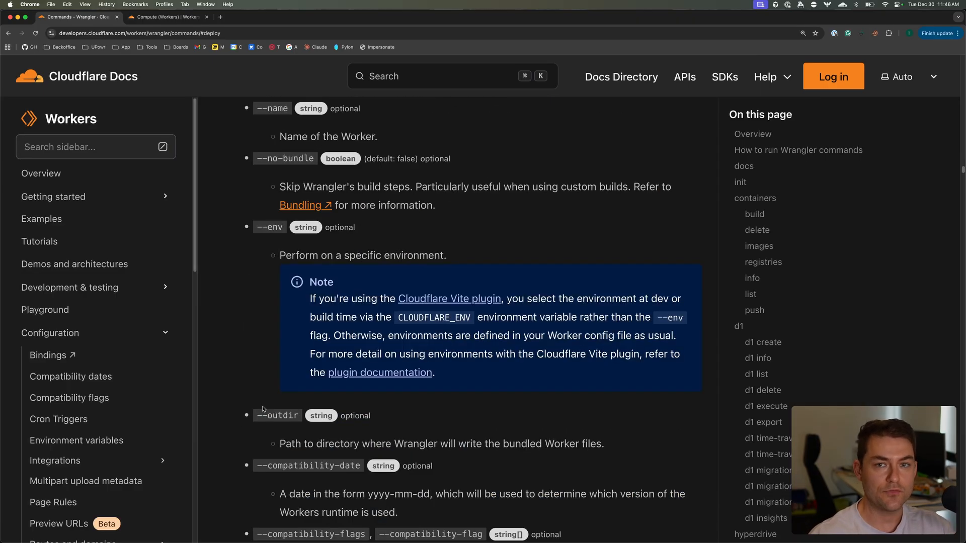